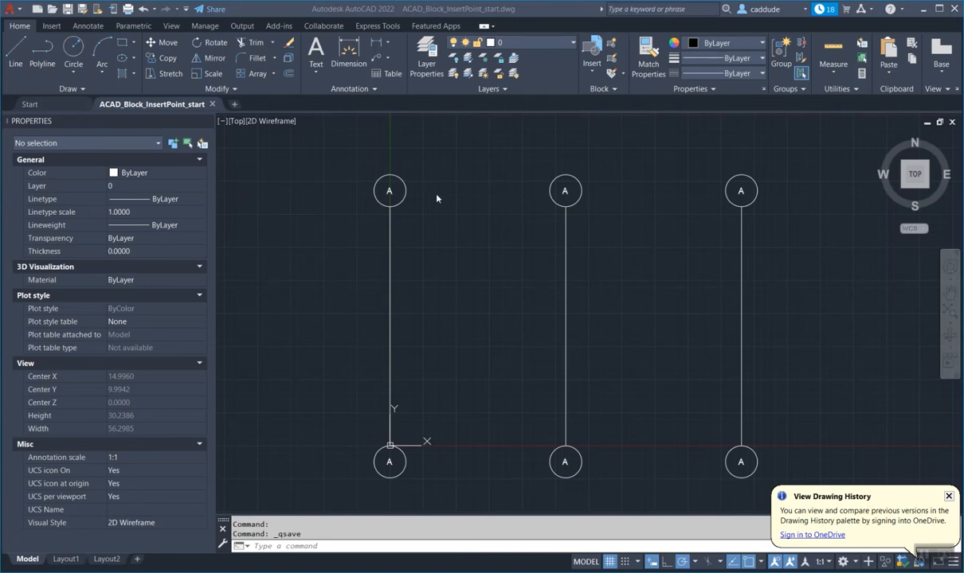
mouse_move(583, 199)
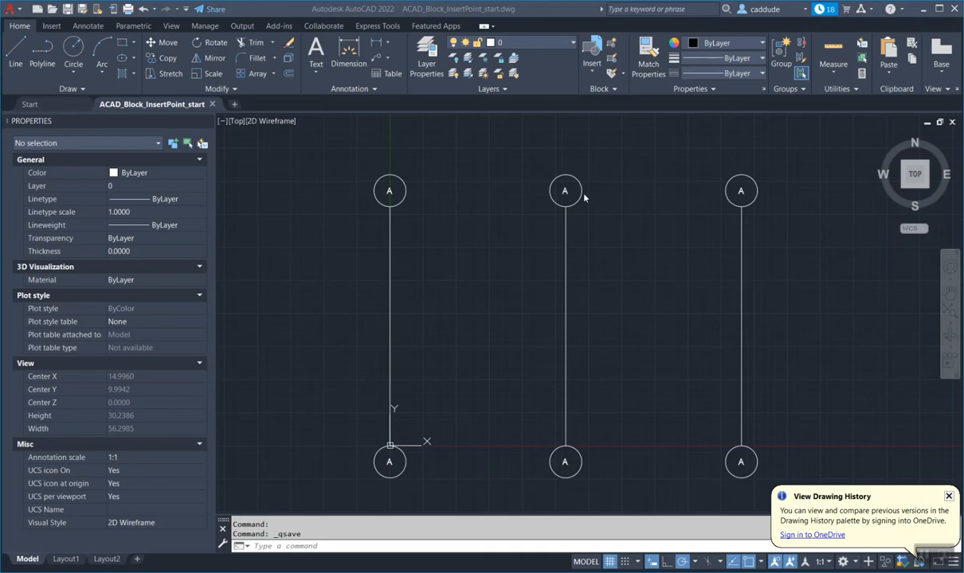
Step: Select the top and bottom bubbles on the middle line
click(565, 190)
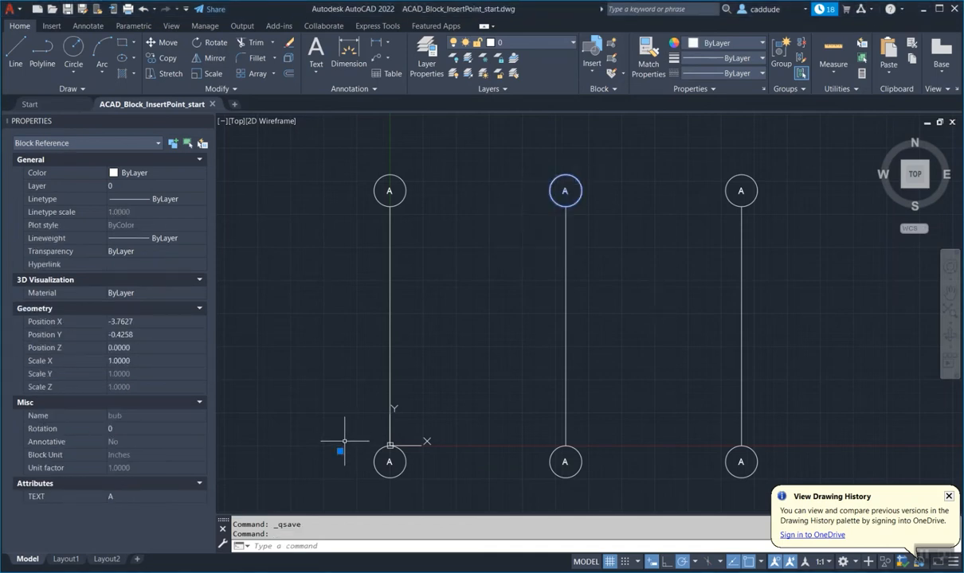
mouse_move(344, 454)
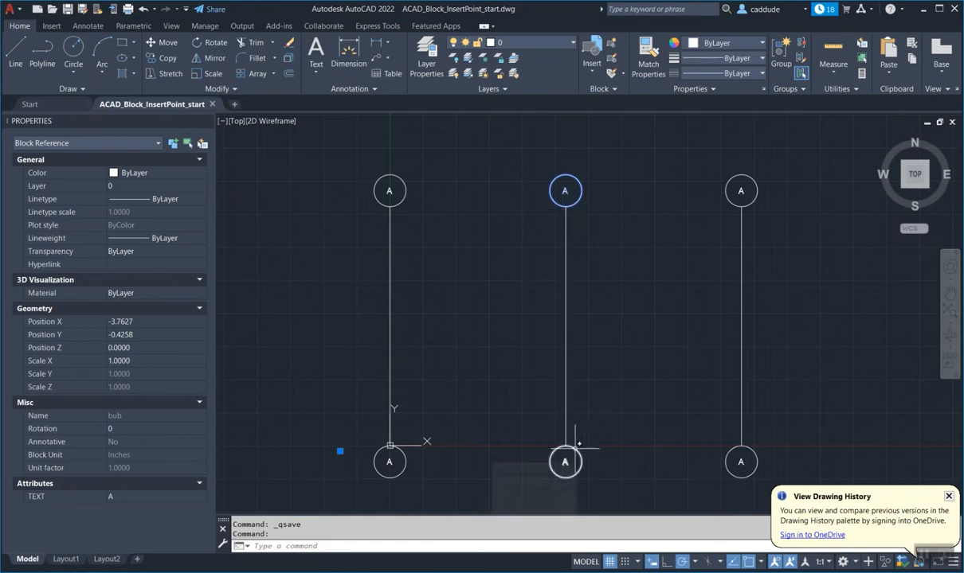
click(565, 462)
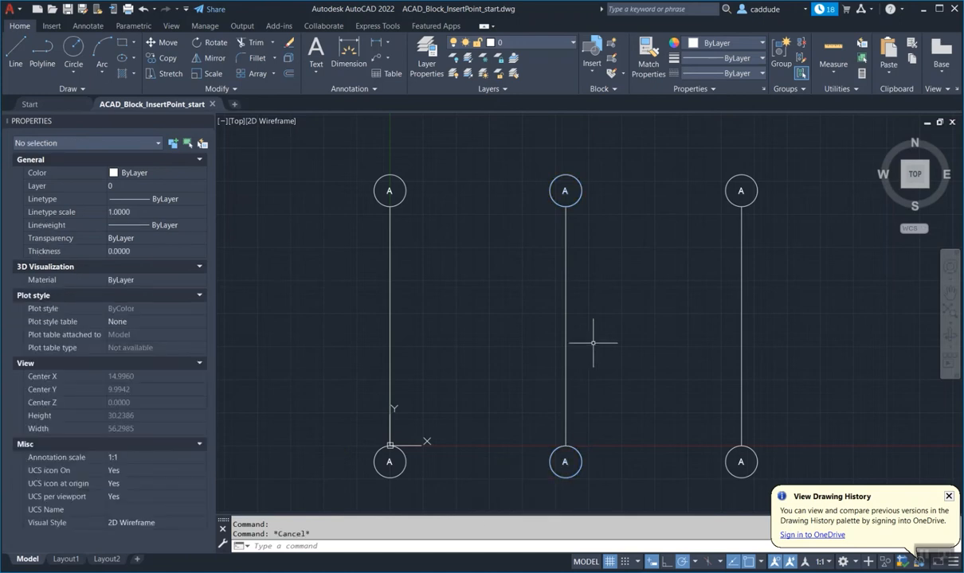
mouse_move(618, 186)
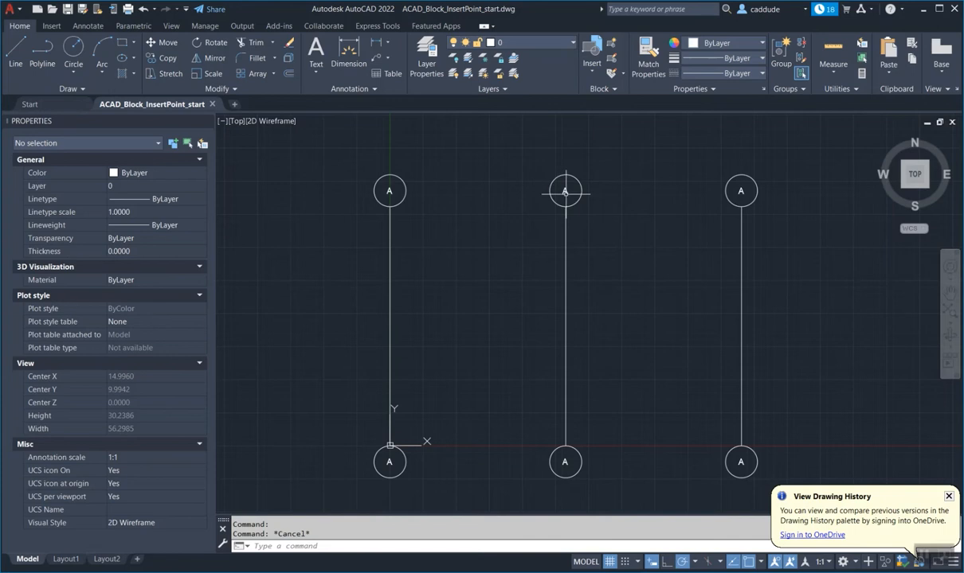
click(565, 193)
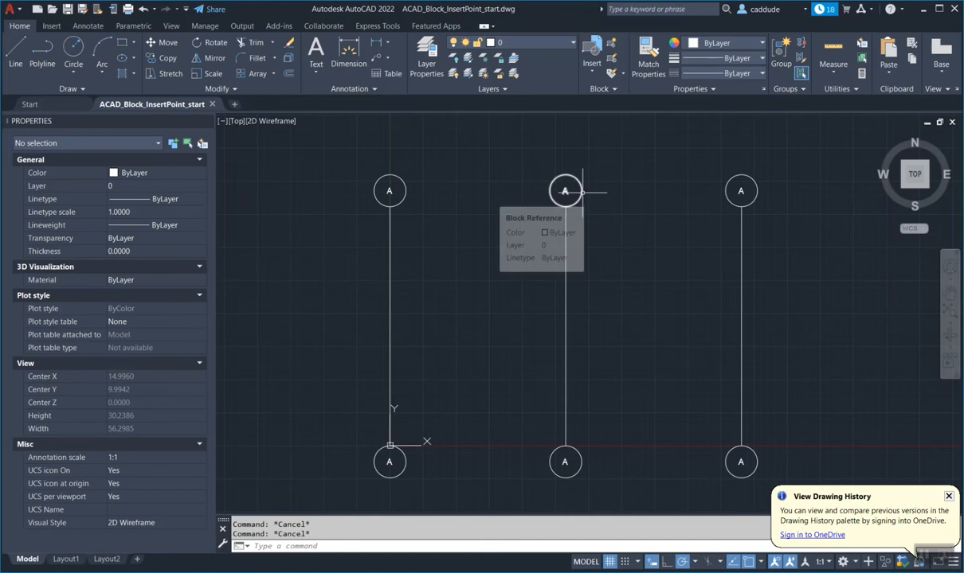
click(566, 191)
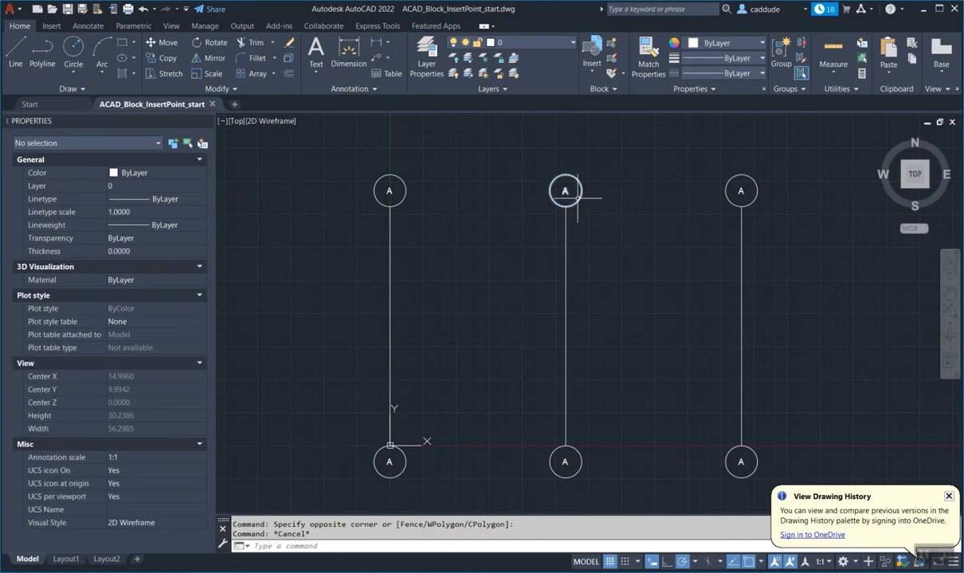
mouse_move(565, 191)
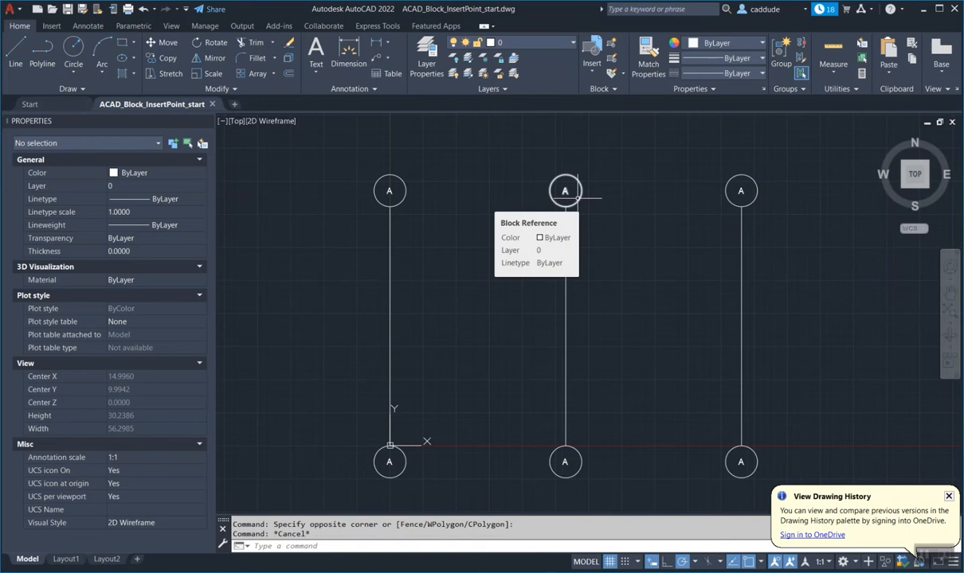
Step: Edit the bubble block definition in the Block Editor and close it
right_click(564, 190)
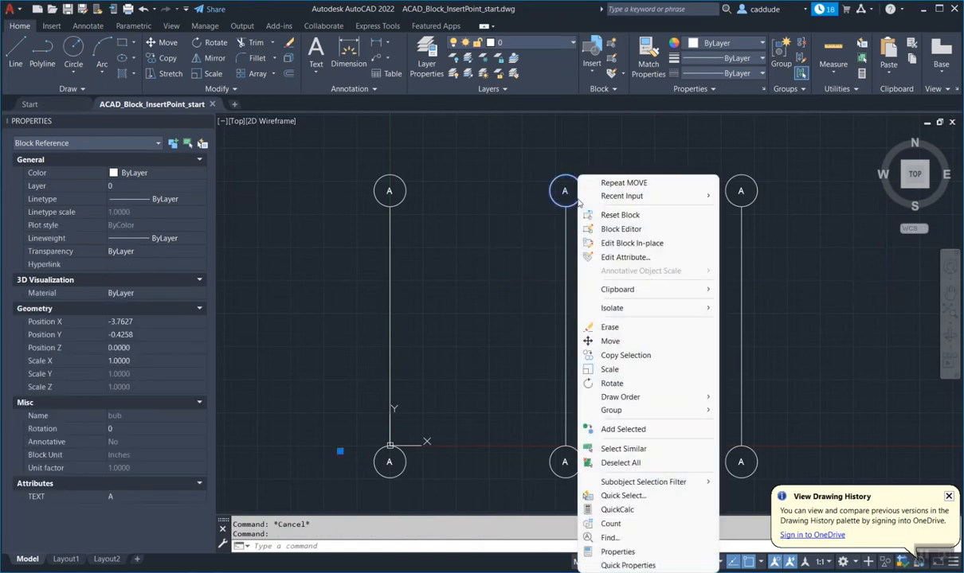
click(620, 228)
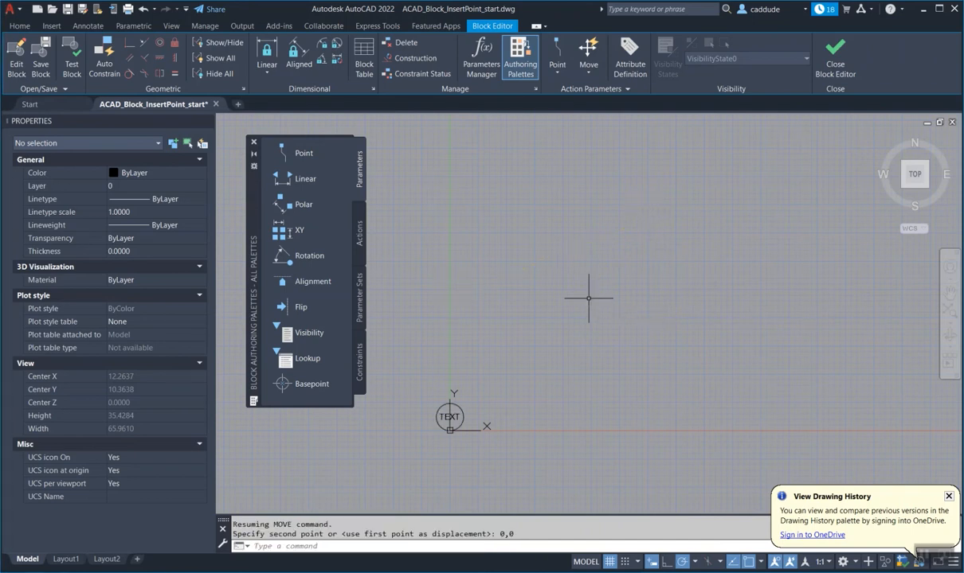
click(834, 55)
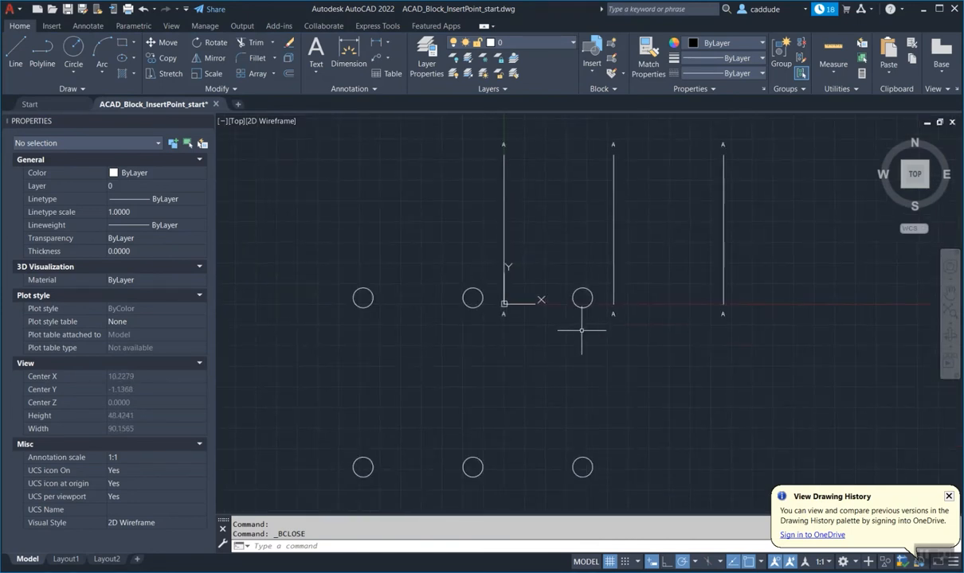
mouse_move(495, 134)
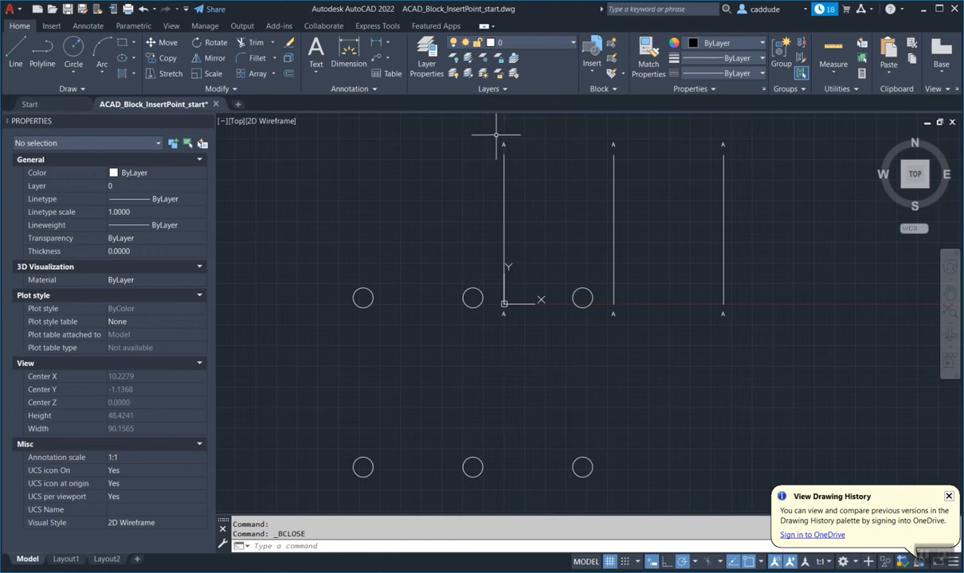
mouse_move(364, 298)
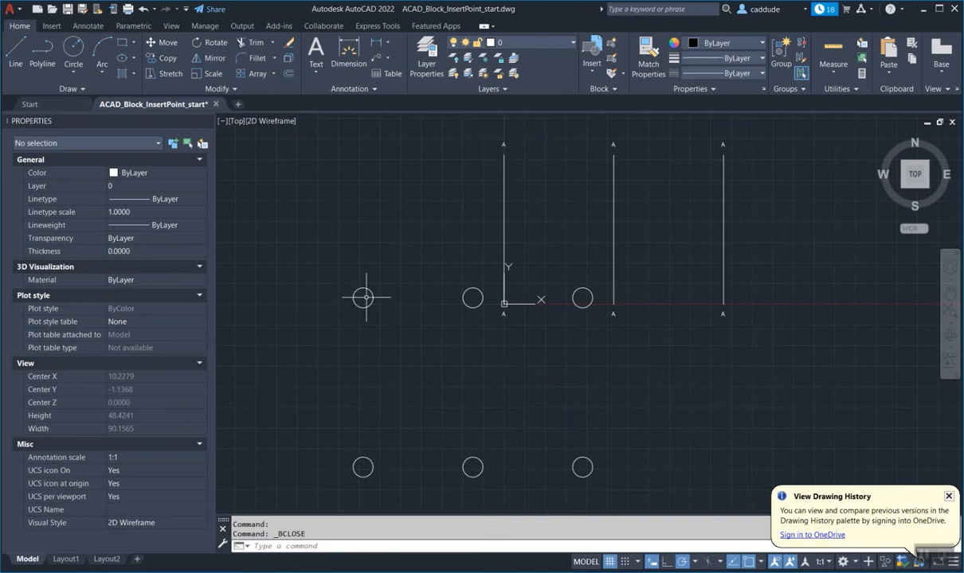
mouse_move(606, 217)
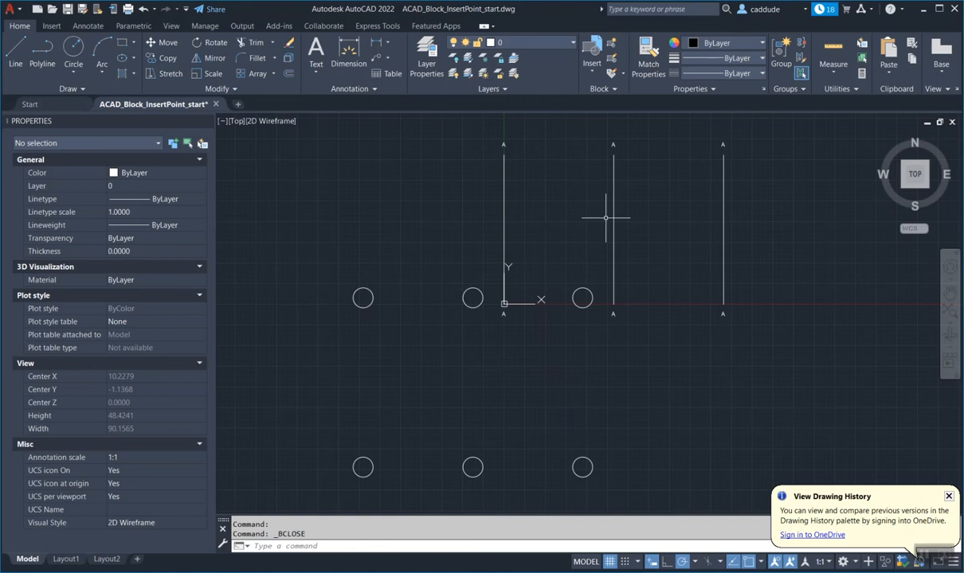
mouse_move(589, 273)
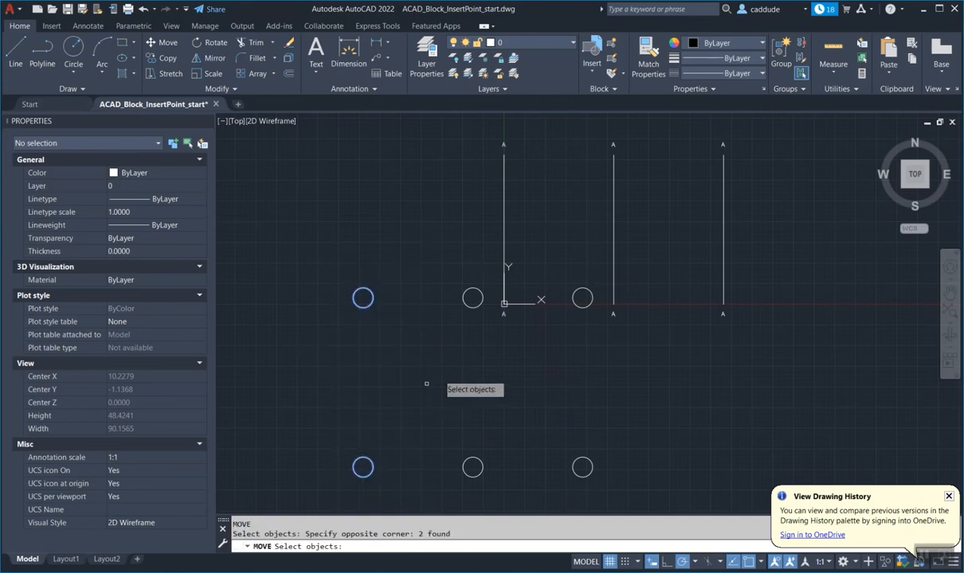
click(362, 299)
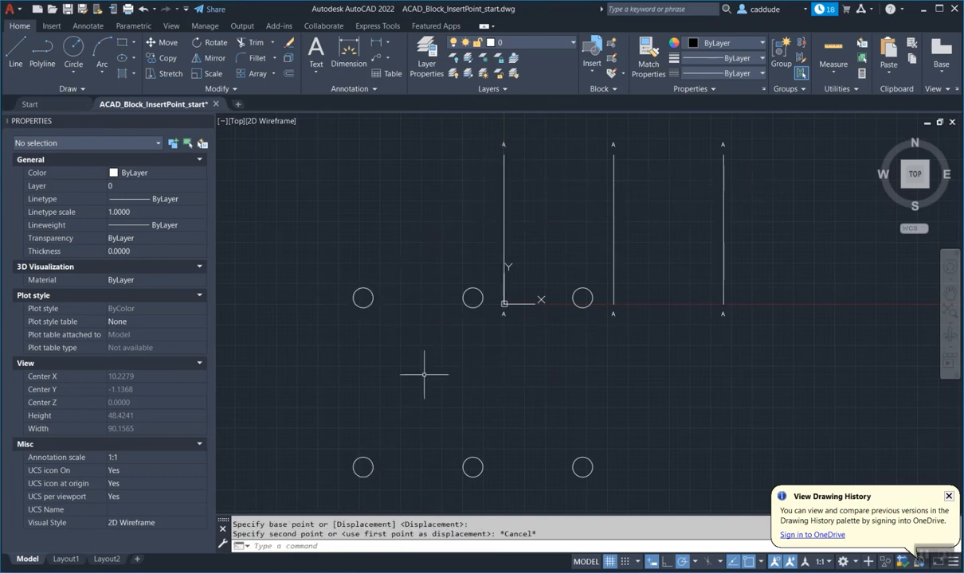
mouse_move(388, 372)
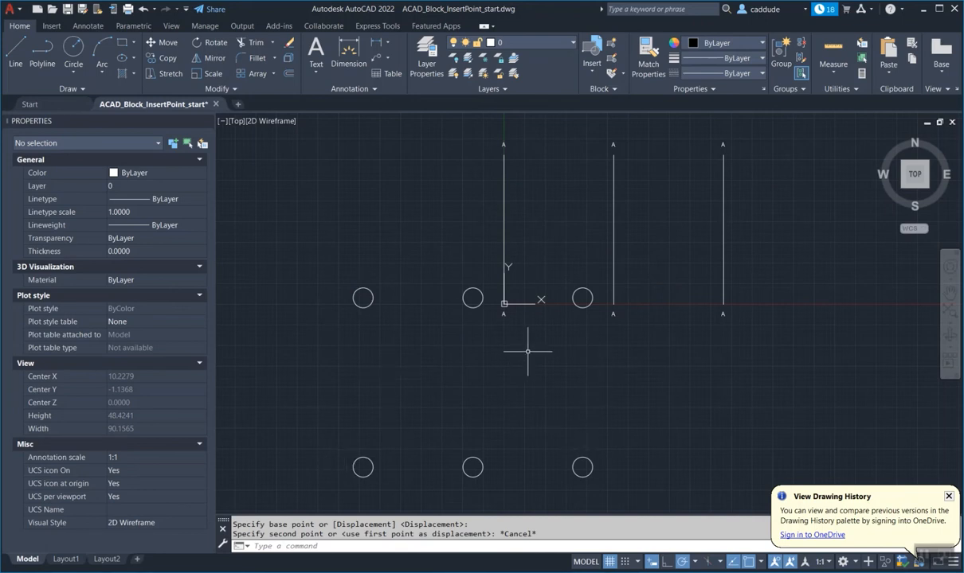
mouse_move(404, 320)
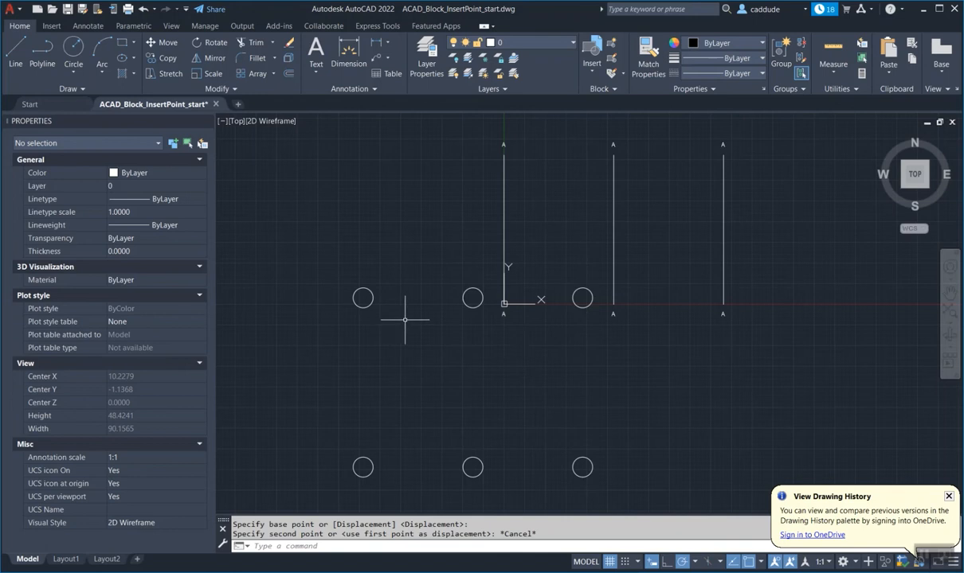
mouse_move(502, 156)
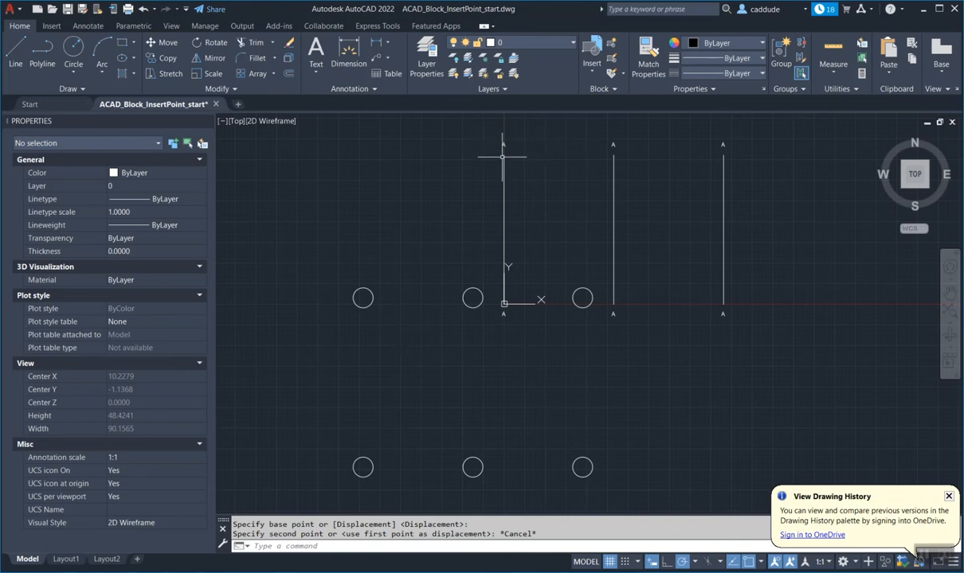
mouse_move(510, 214)
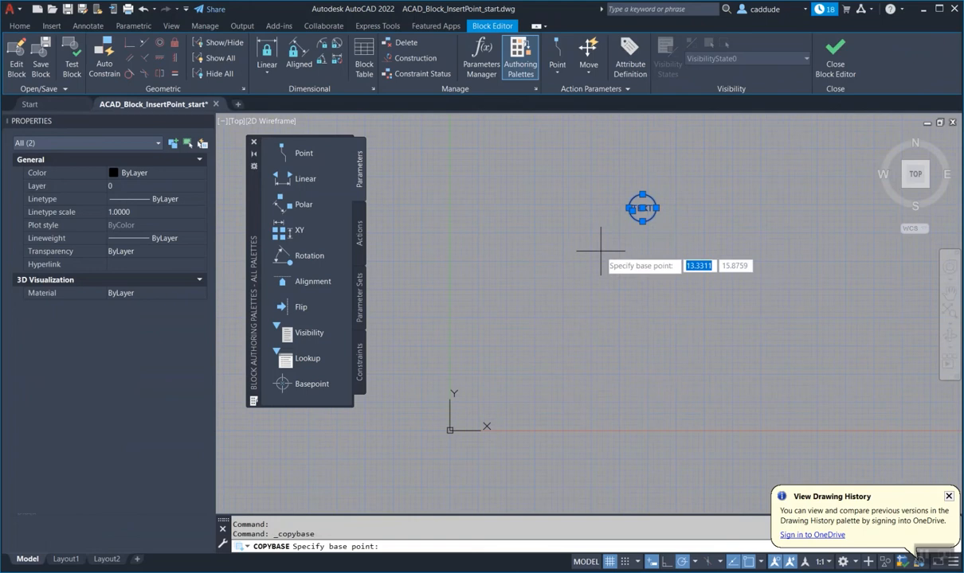
Step: Cancel the pending command with Esc before copying the block contents
key(Escape)
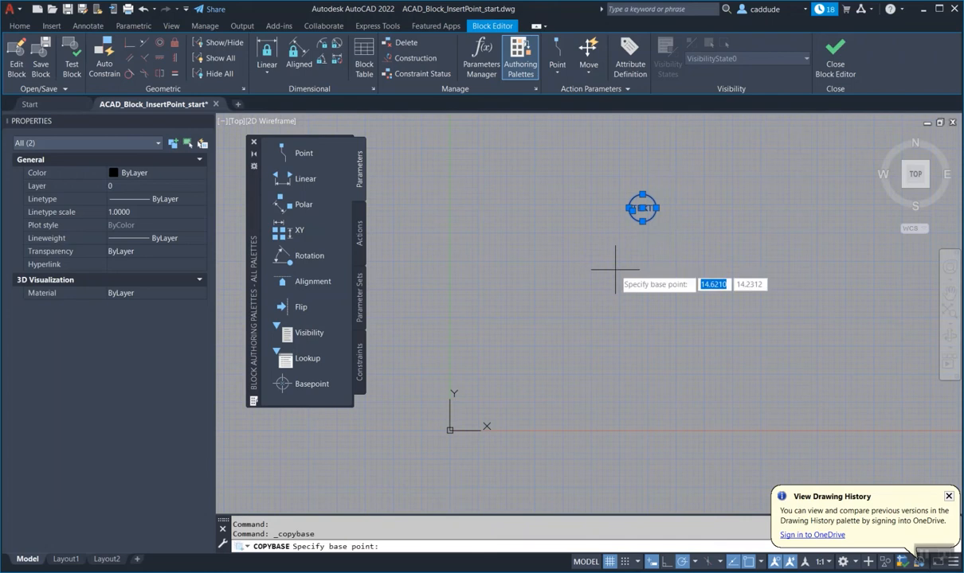
mouse_move(628, 243)
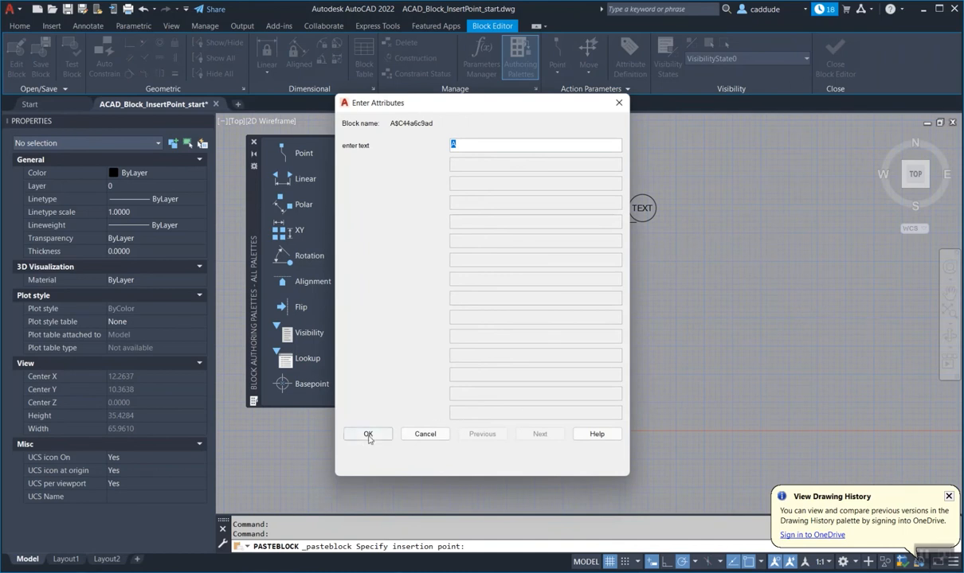
Step: Paste the copied circle and attribute as a block, accepting attribute value A
click(367, 434)
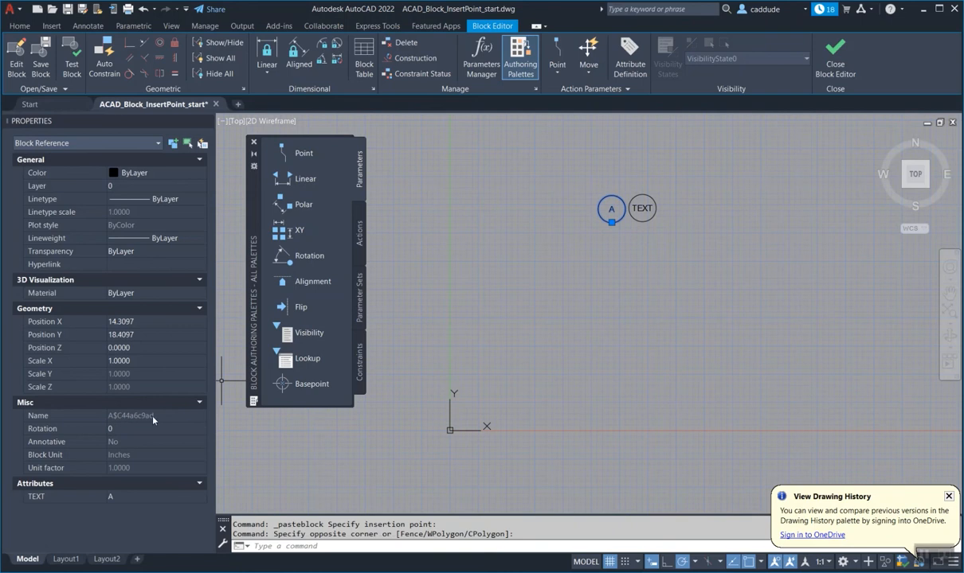
mouse_move(135, 423)
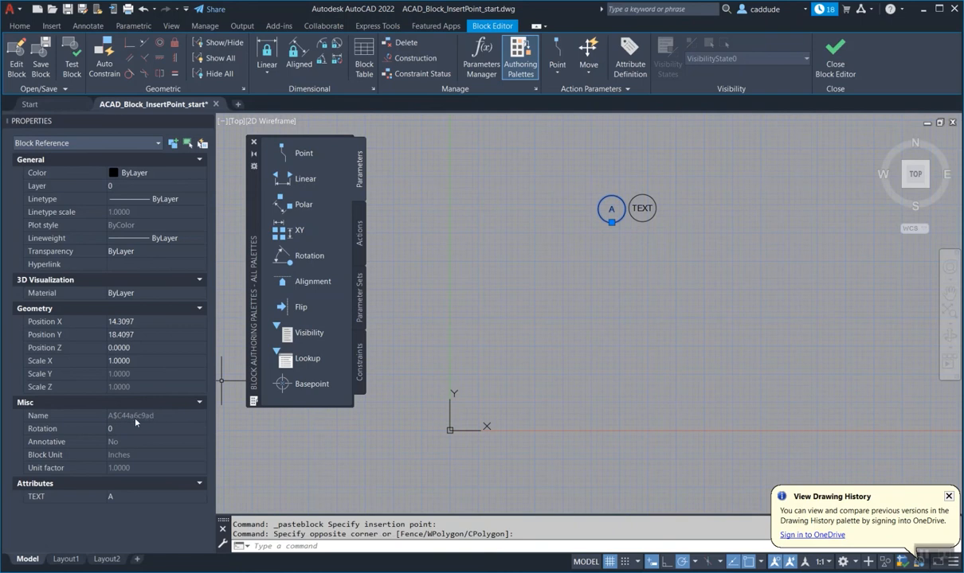
mouse_move(157, 420)
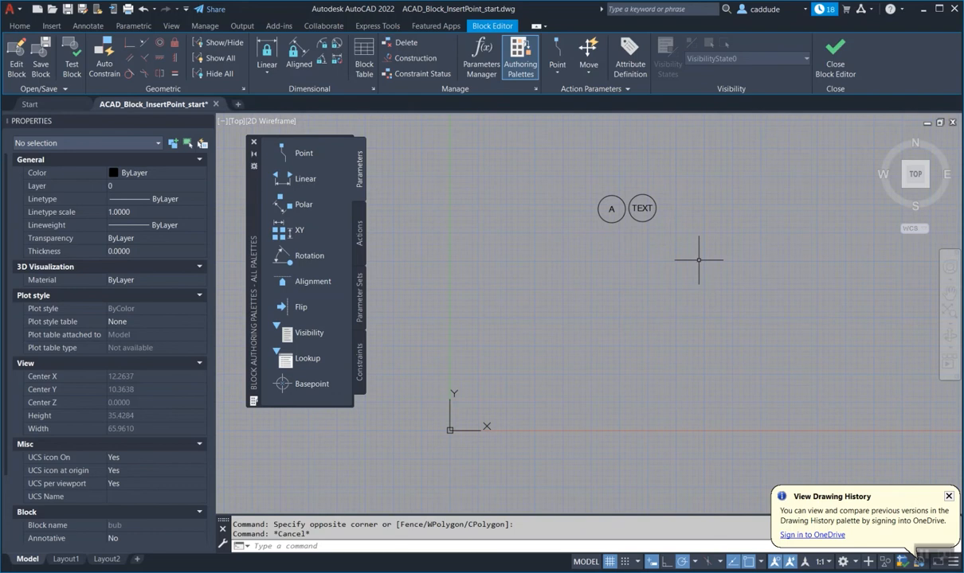
mouse_move(348, 120)
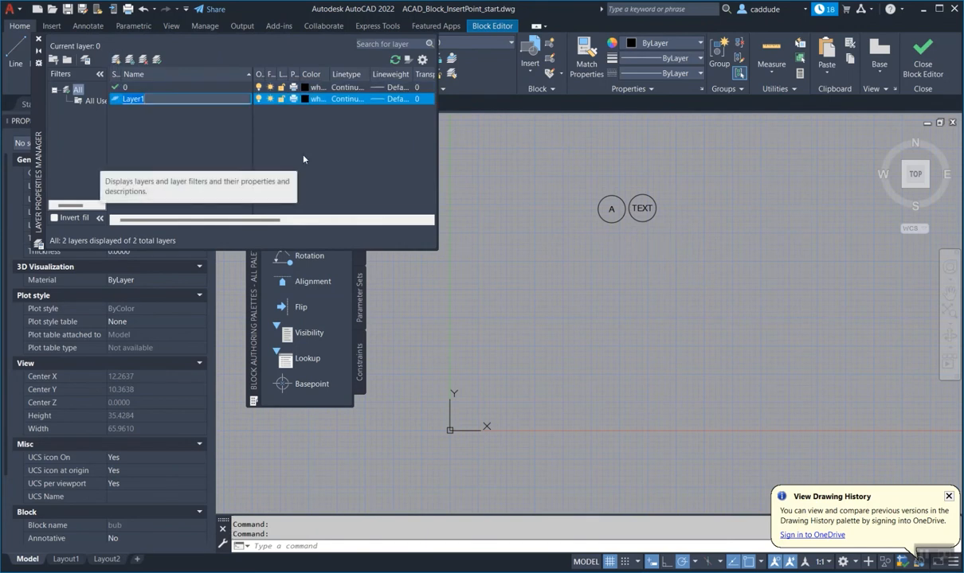
Step: Name the new layer 'junk', pick the TEXT circle, and close Layer Properties
text(junk)
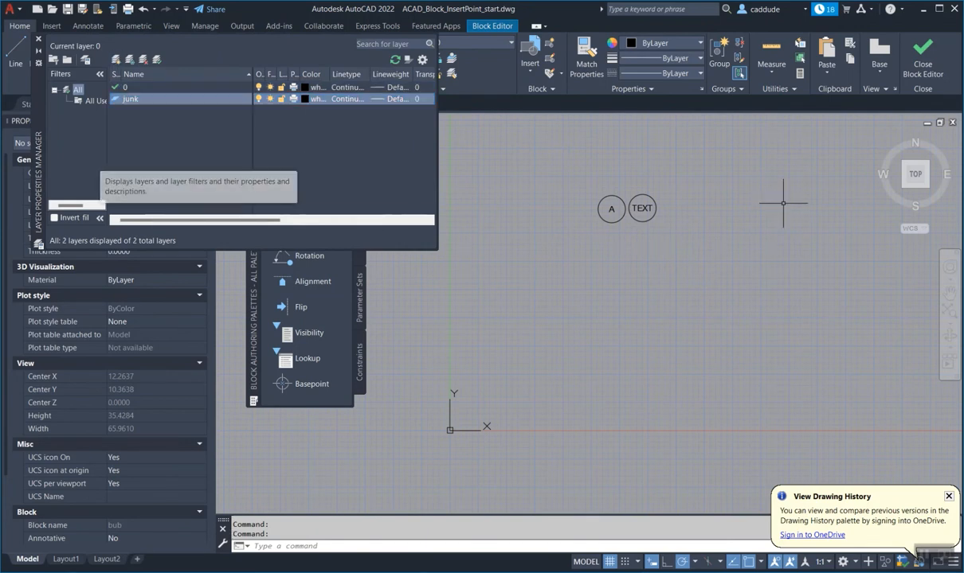
click(642, 208)
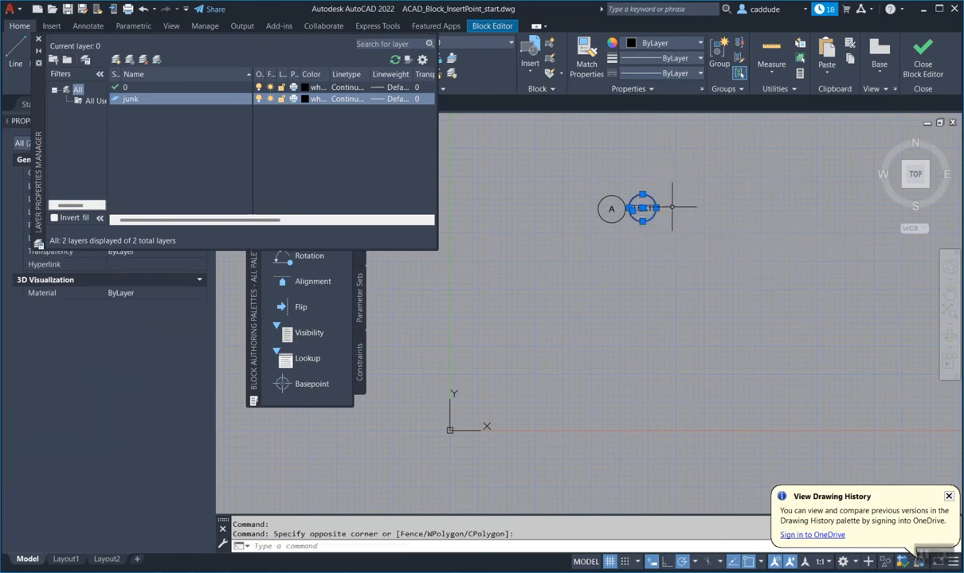
mouse_move(456, 231)
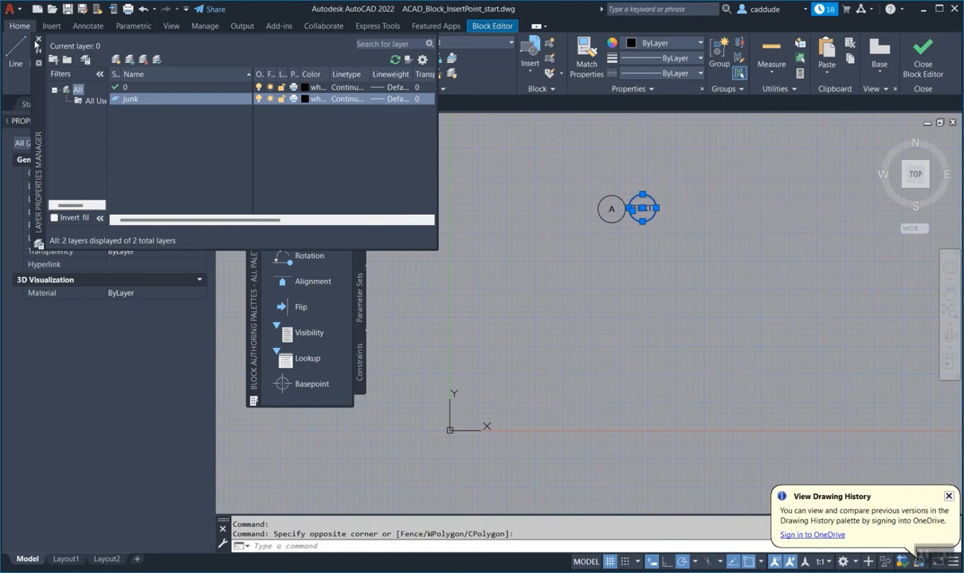
click(38, 41)
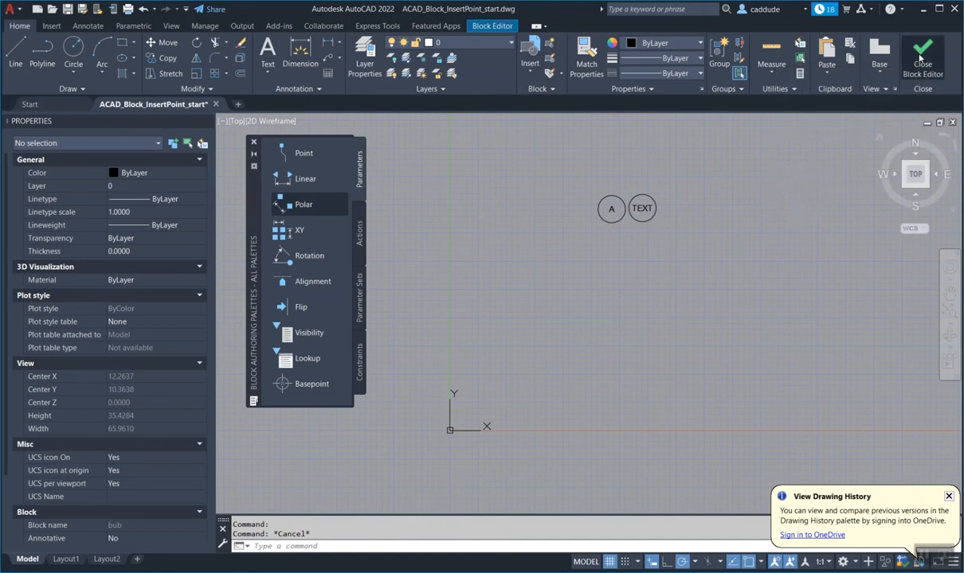
Step: Save and close the bub block definition, then zoom in on the three lines
click(921, 52)
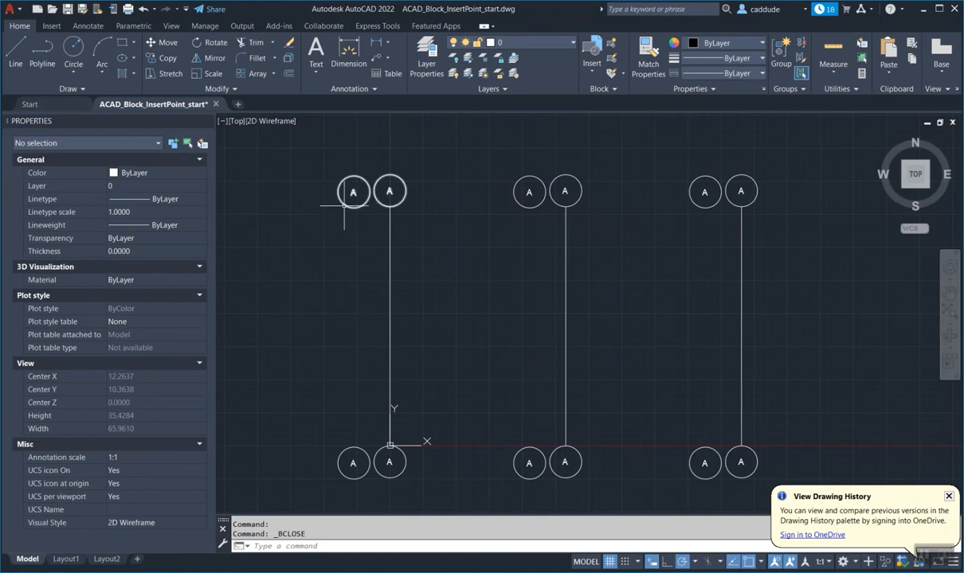
scroll(down, 3)
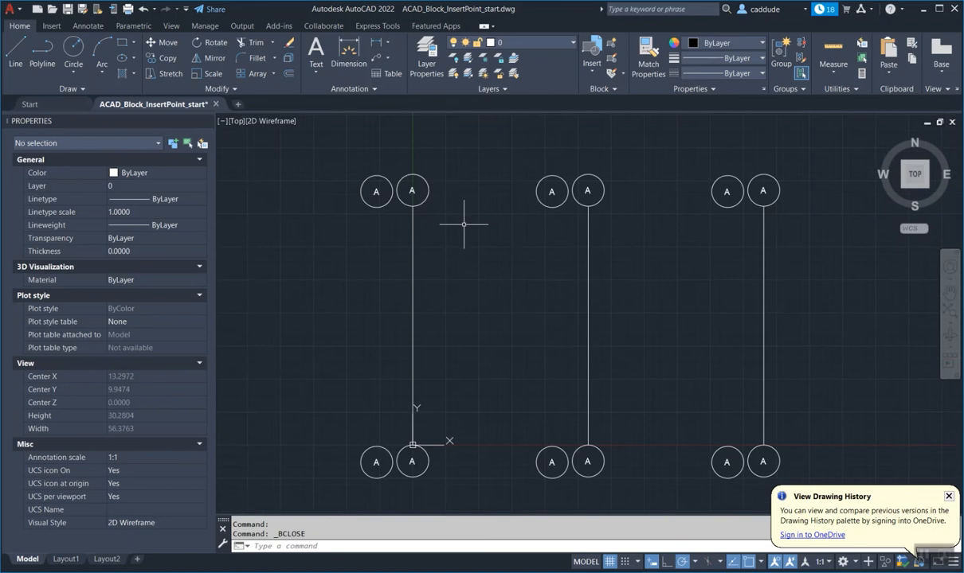
mouse_move(480, 201)
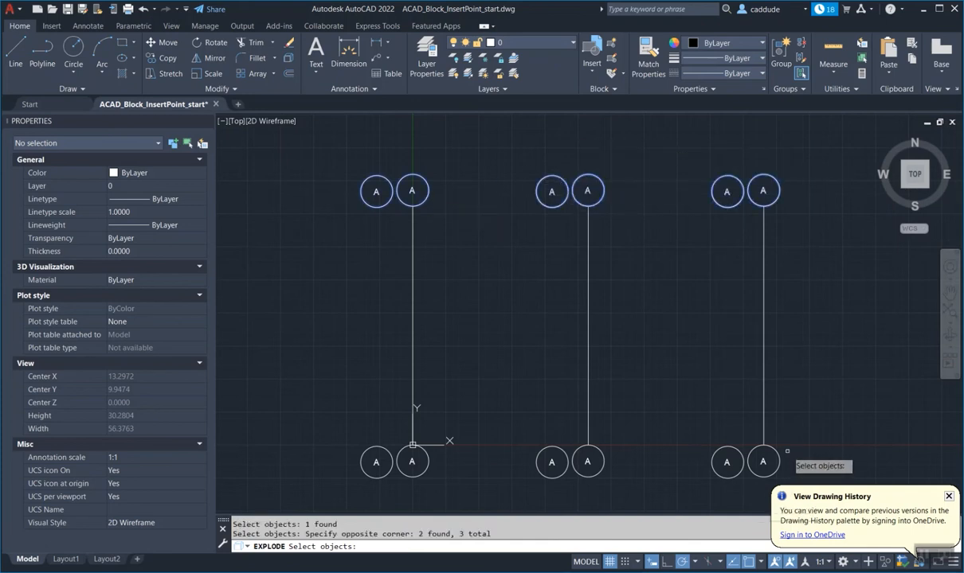
Step: Cancel the explode and quick-select all Block References named 'bub'
key(Escape)
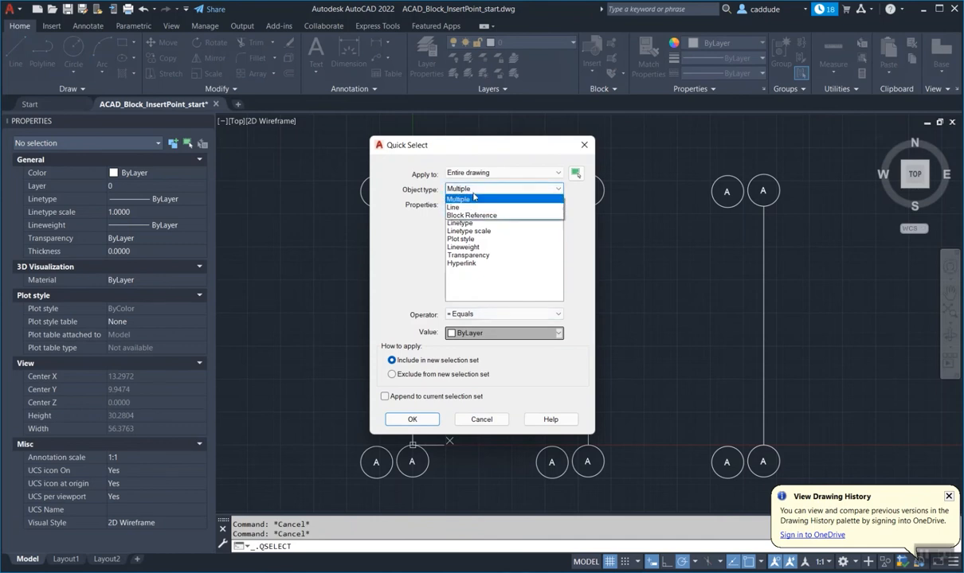
click(471, 215)
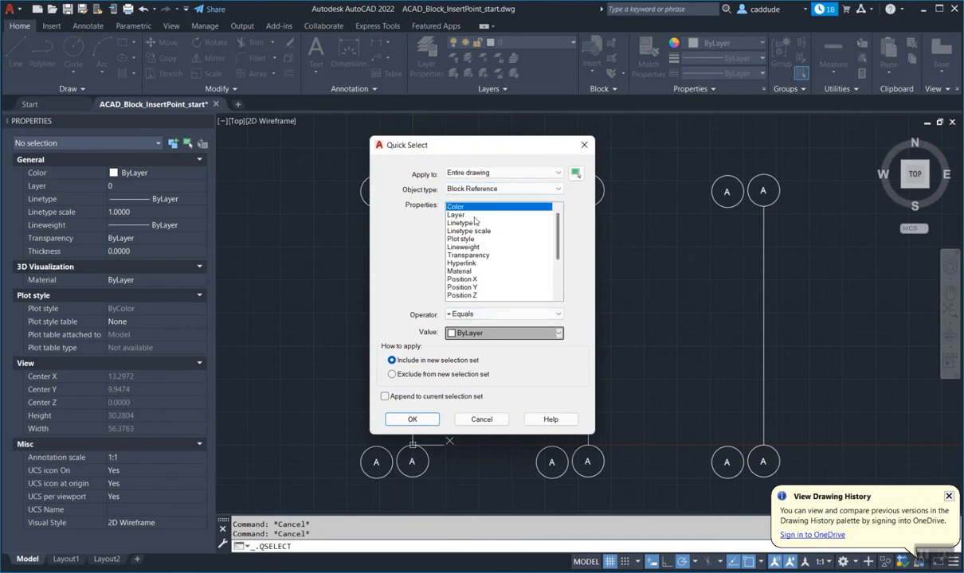
scroll(down, 3)
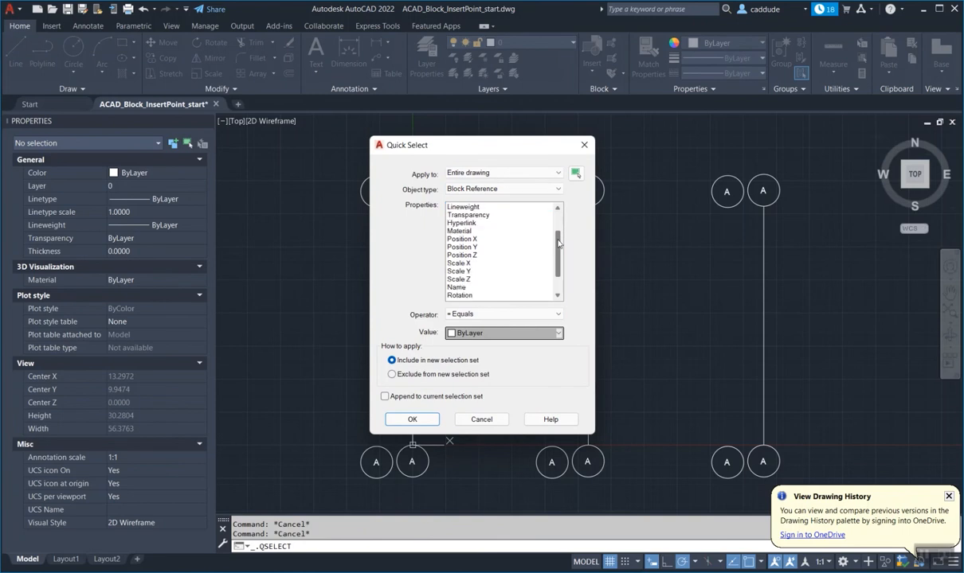
click(457, 263)
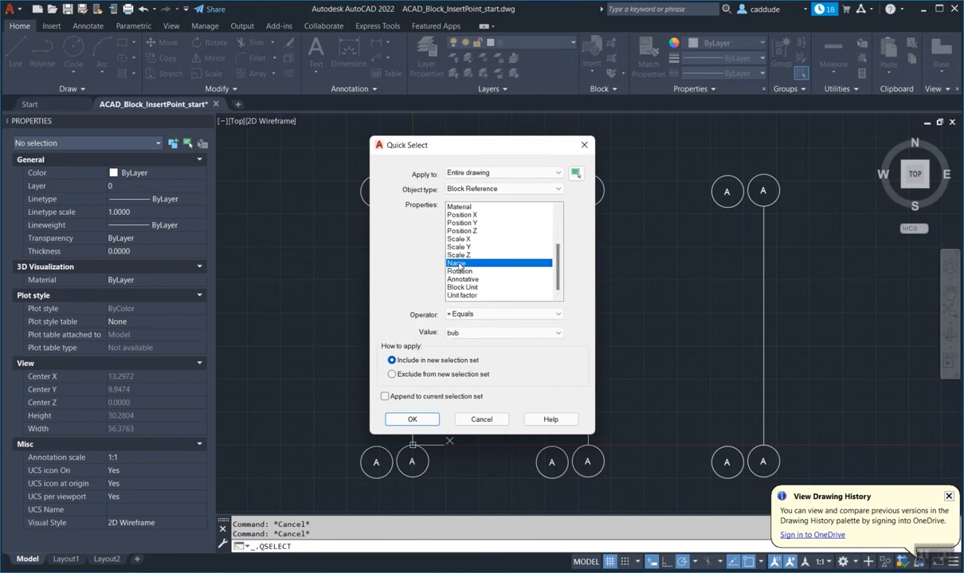
click(558, 333)
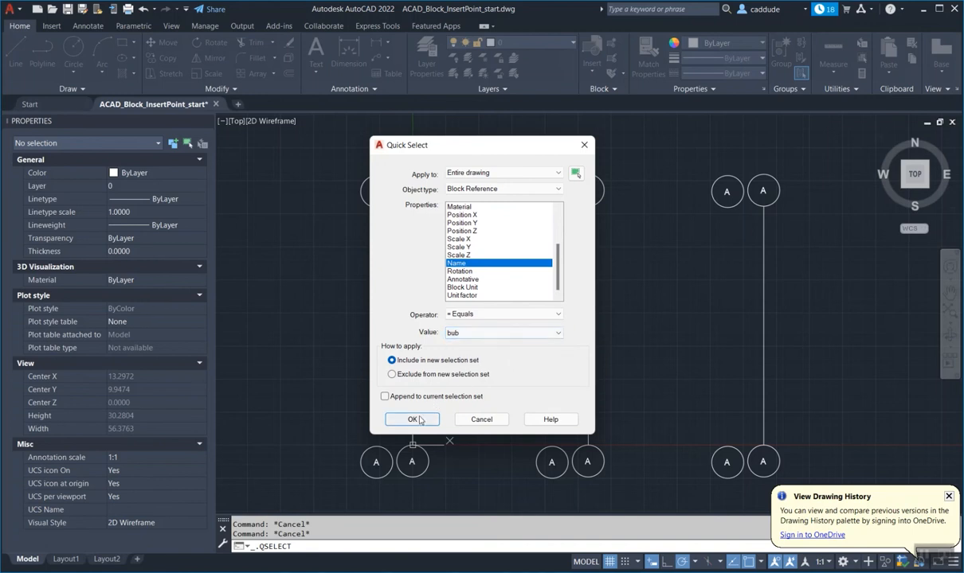
click(412, 419)
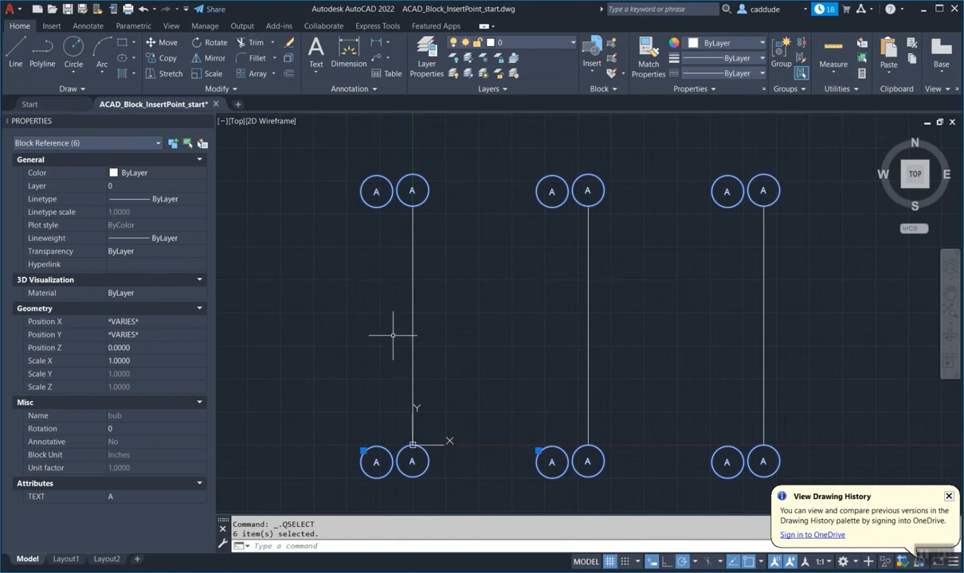
Step: Explode the six bub blocks with X and inspect a resulting circled-A
text(X)
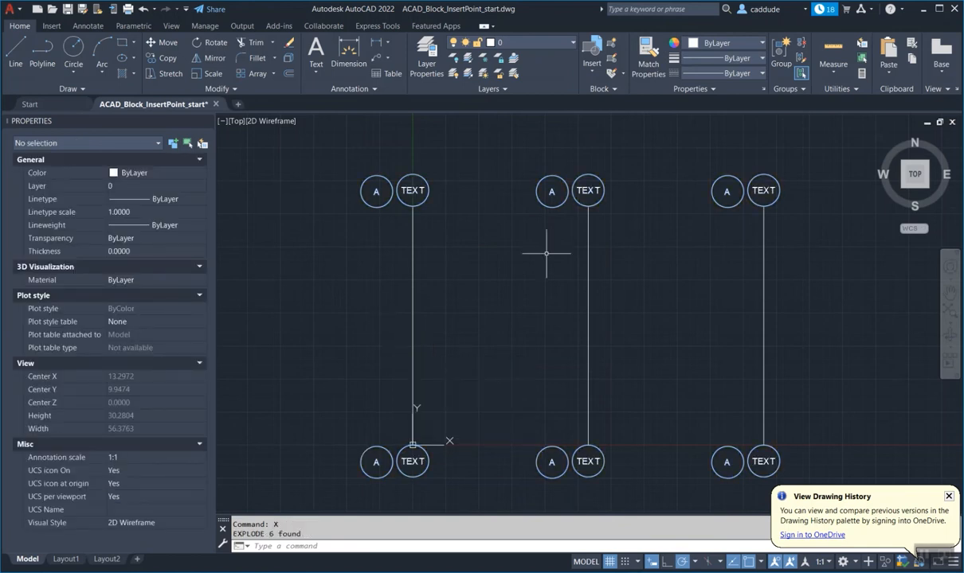
mouse_move(388, 216)
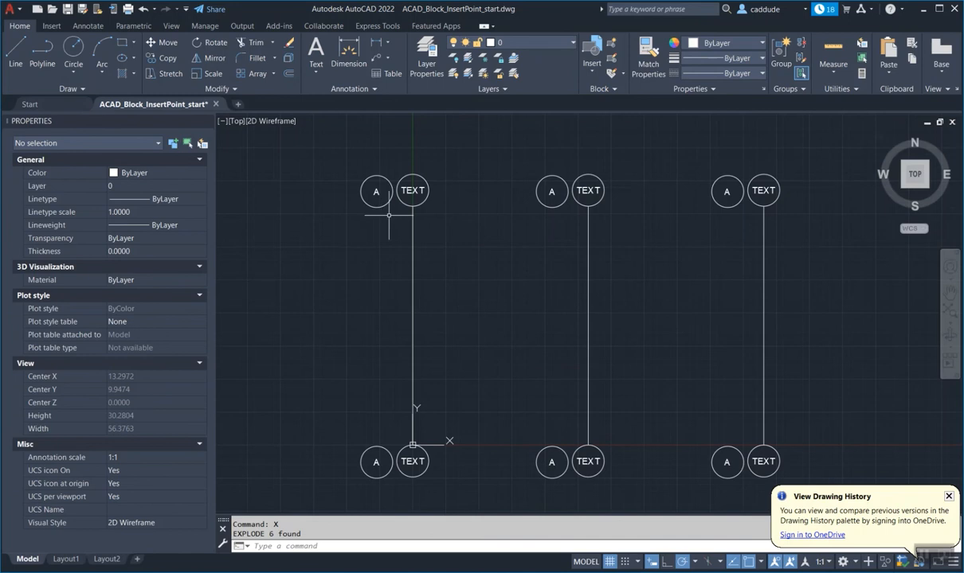
click(376, 191)
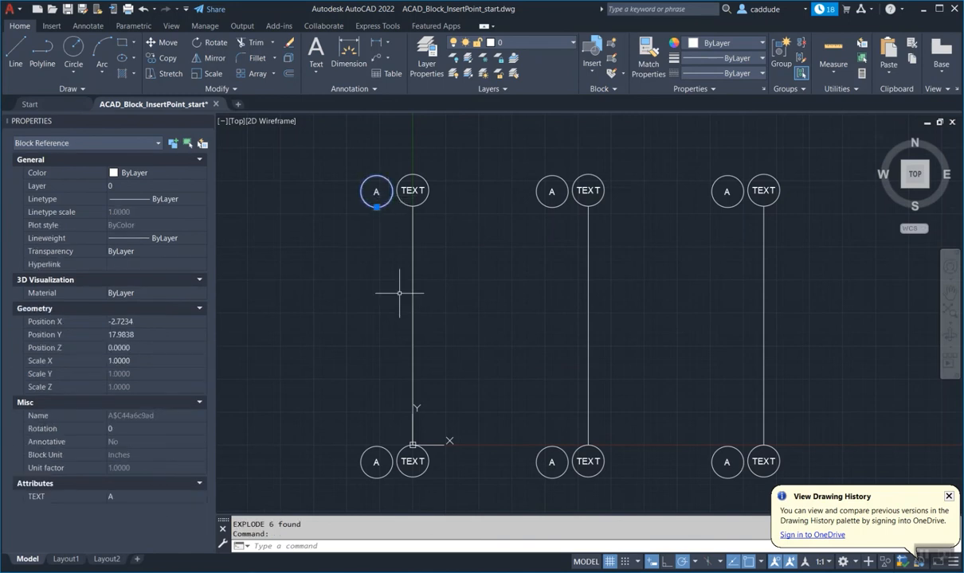
mouse_move(403, 273)
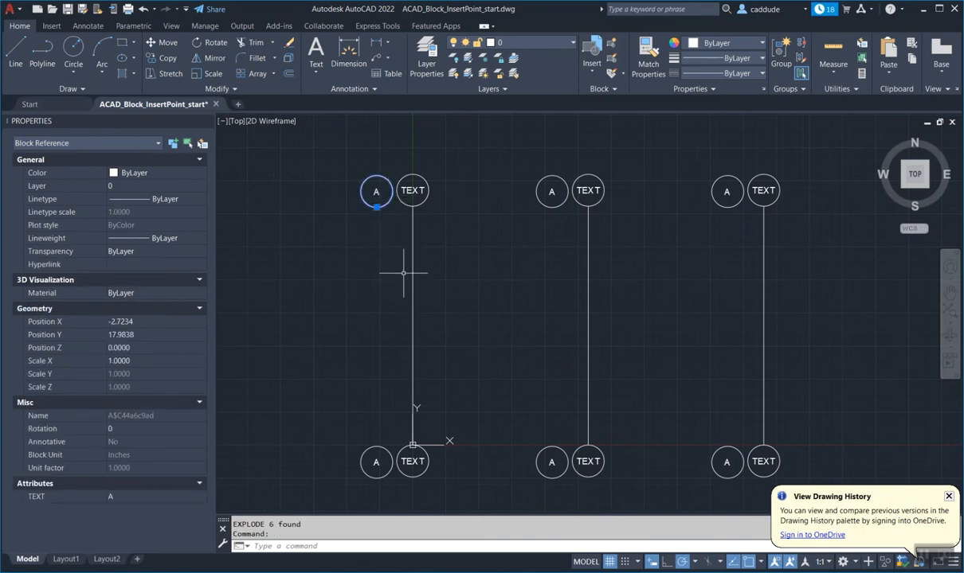
key(Escape)
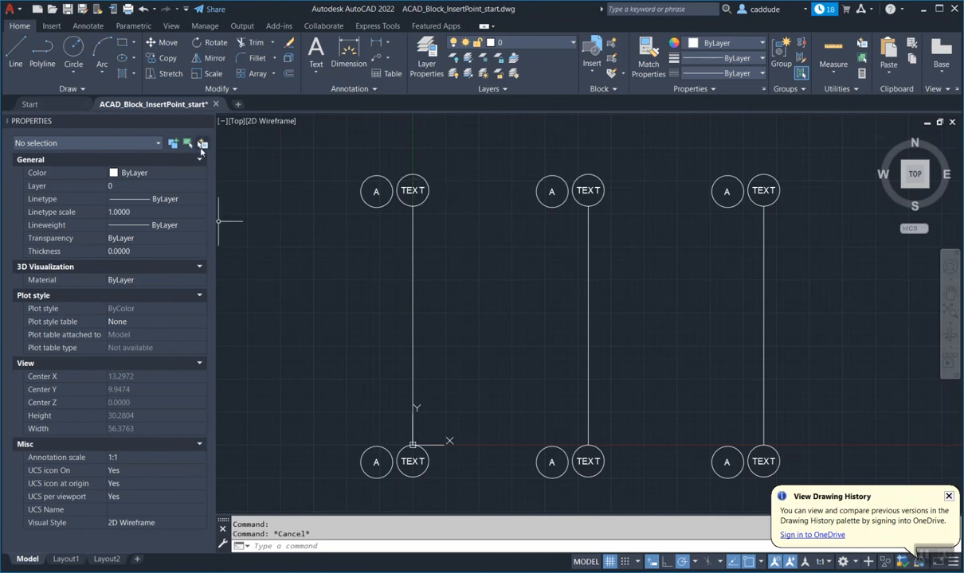
Step: Quick-select every object on the junk layer and erase them
click(202, 144)
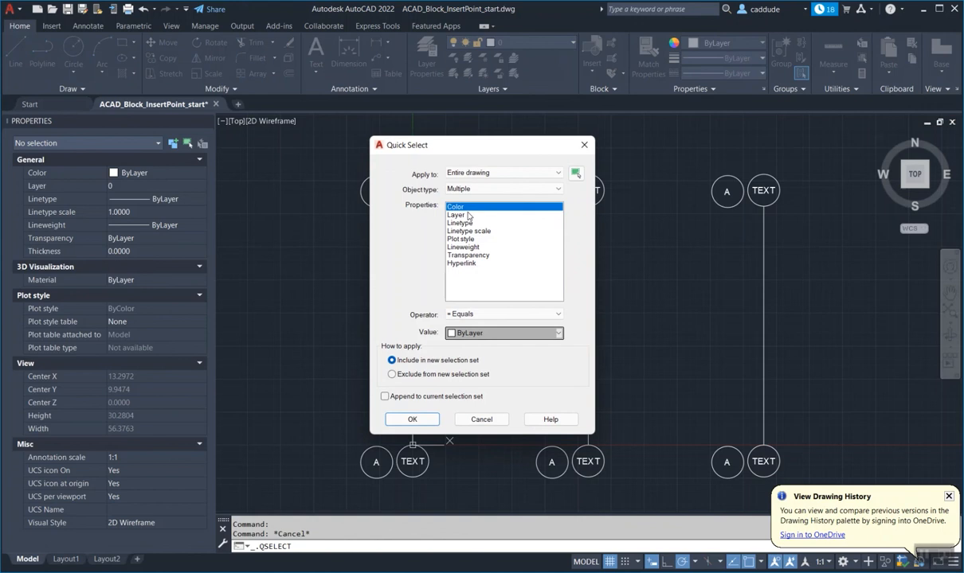
click(456, 214)
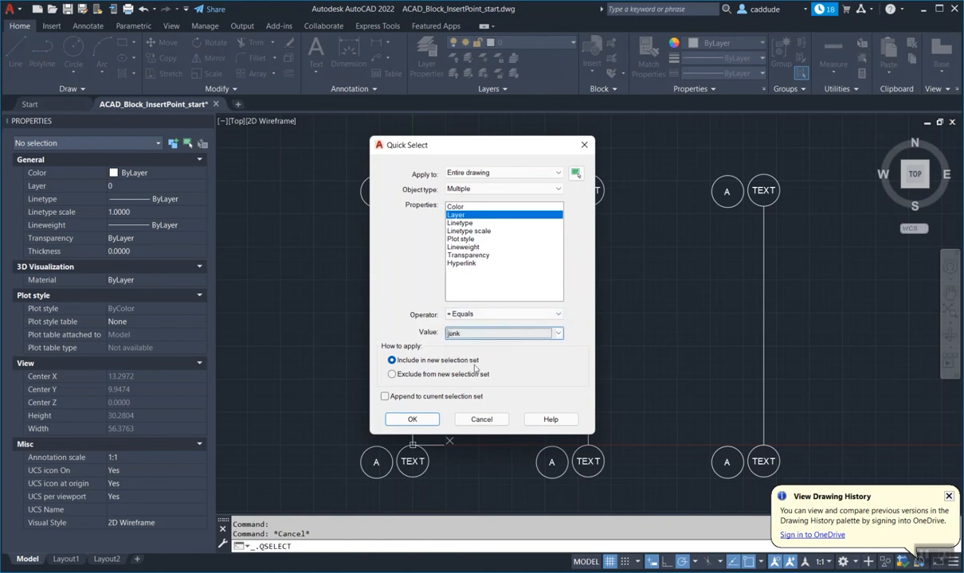
click(412, 419)
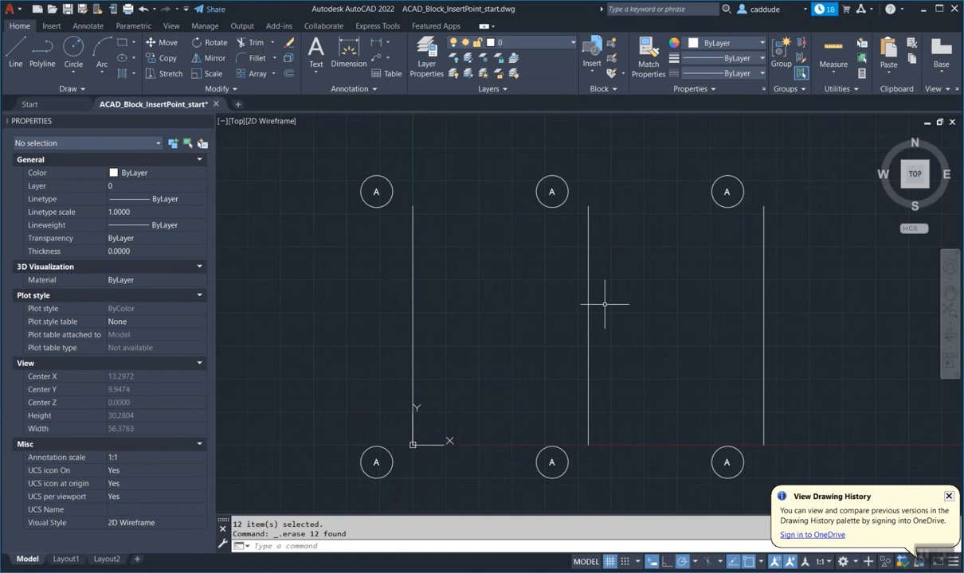
mouse_move(653, 271)
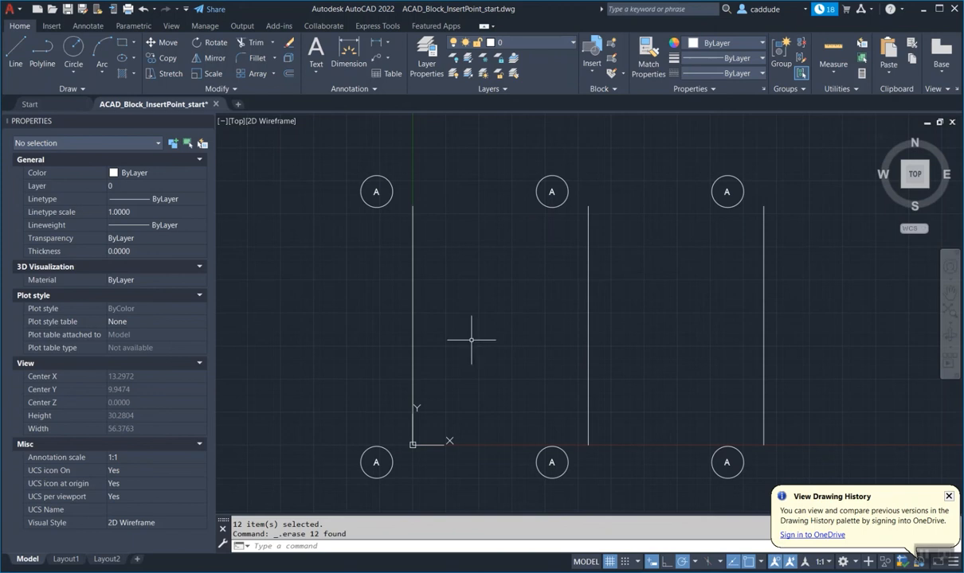
mouse_move(541, 331)
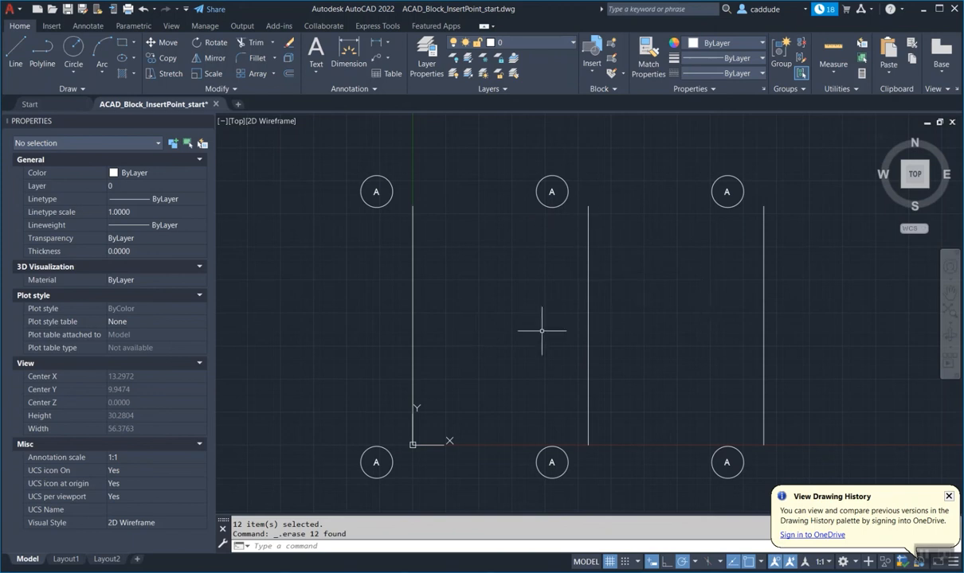
mouse_move(547, 324)
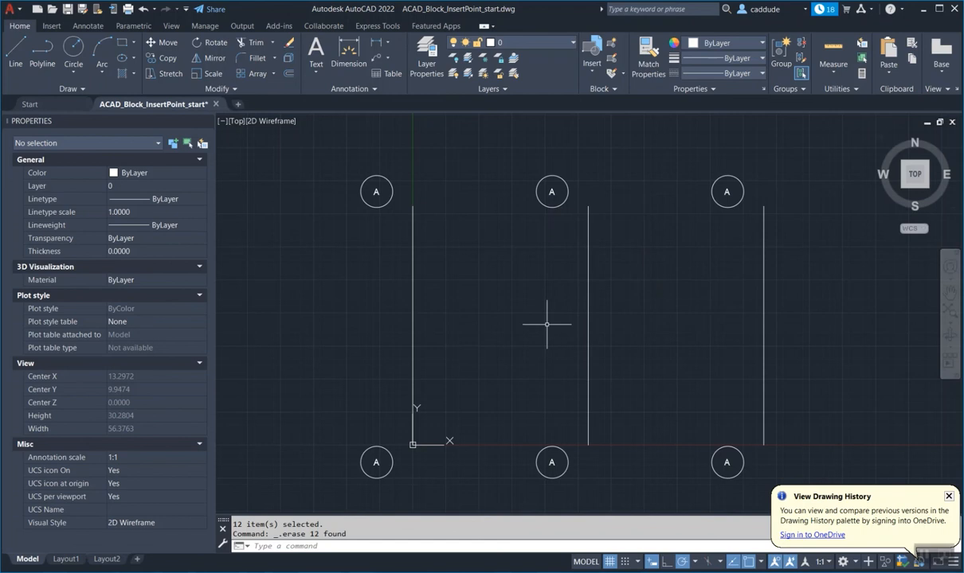
mouse_move(443, 214)
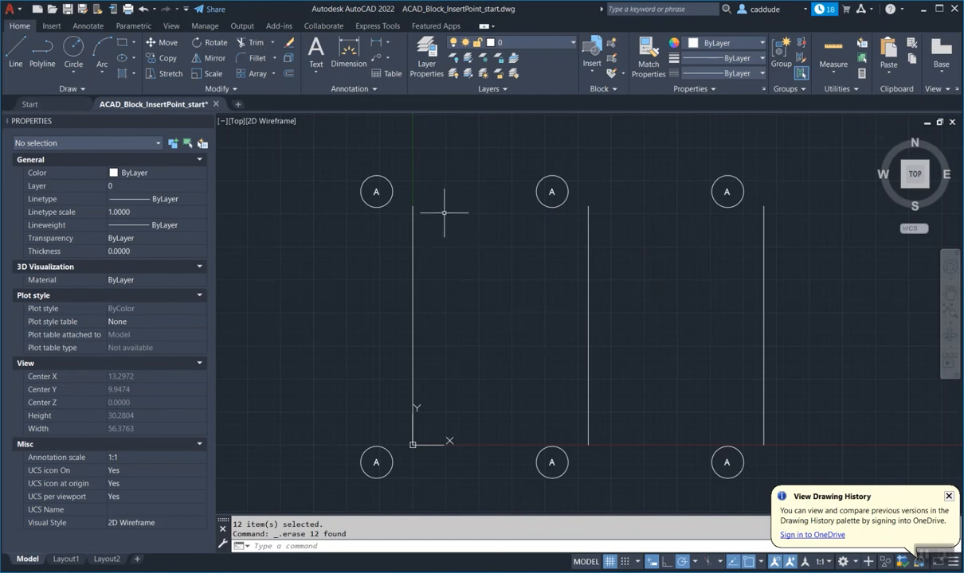
mouse_move(434, 227)
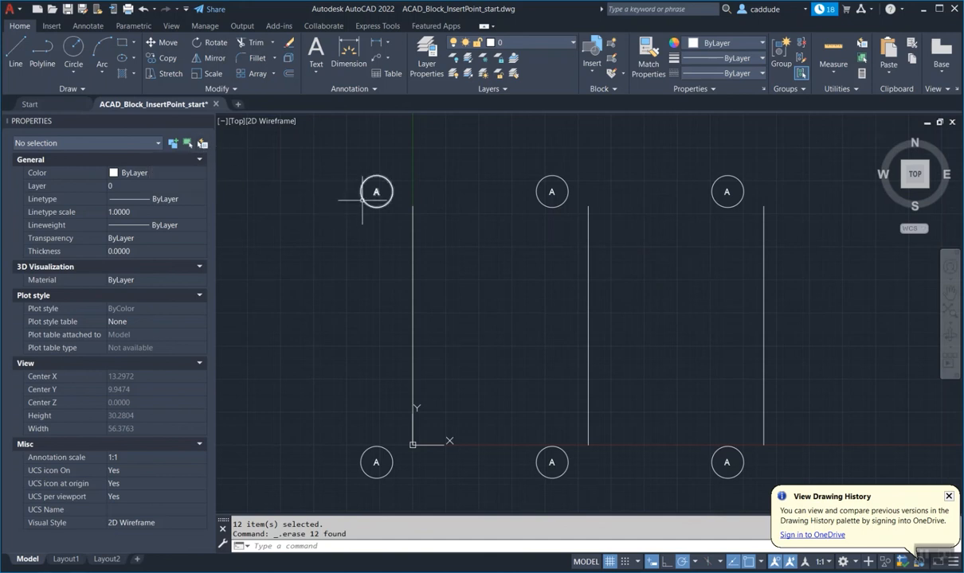
Step: Select all similar circled-A bubbles and move them from their centers onto the line endpoints
right_click(363, 205)
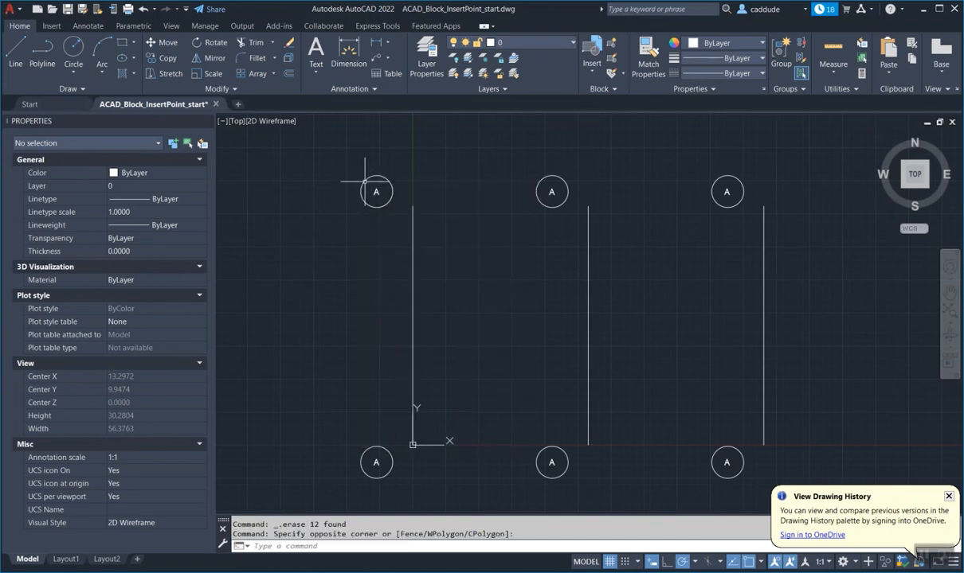
right_click(376, 191)
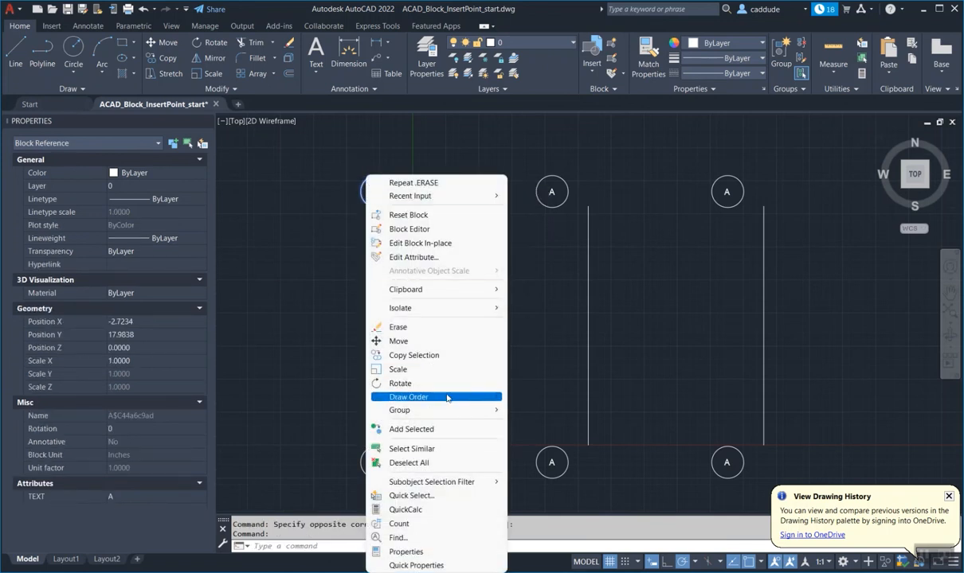
mouse_move(430, 448)
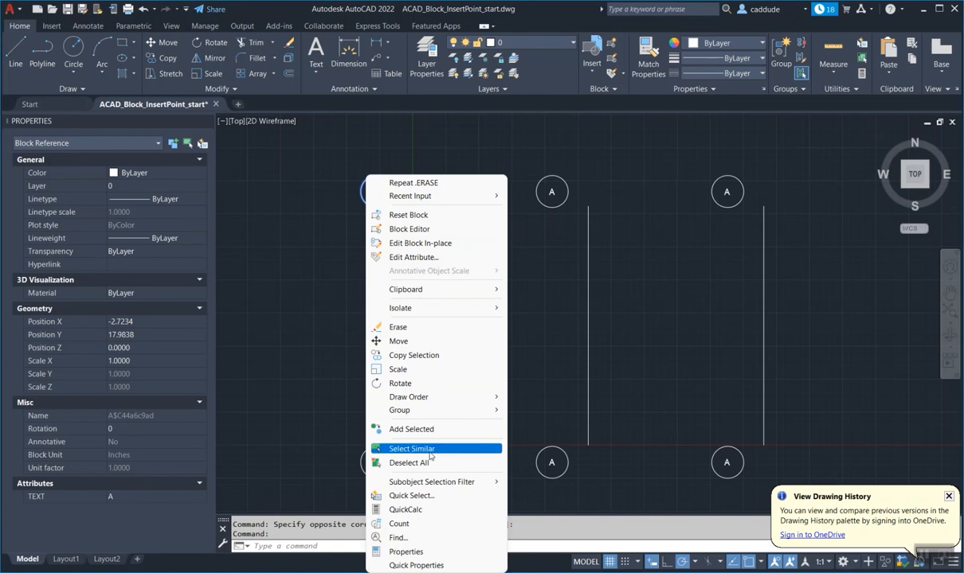
click(412, 449)
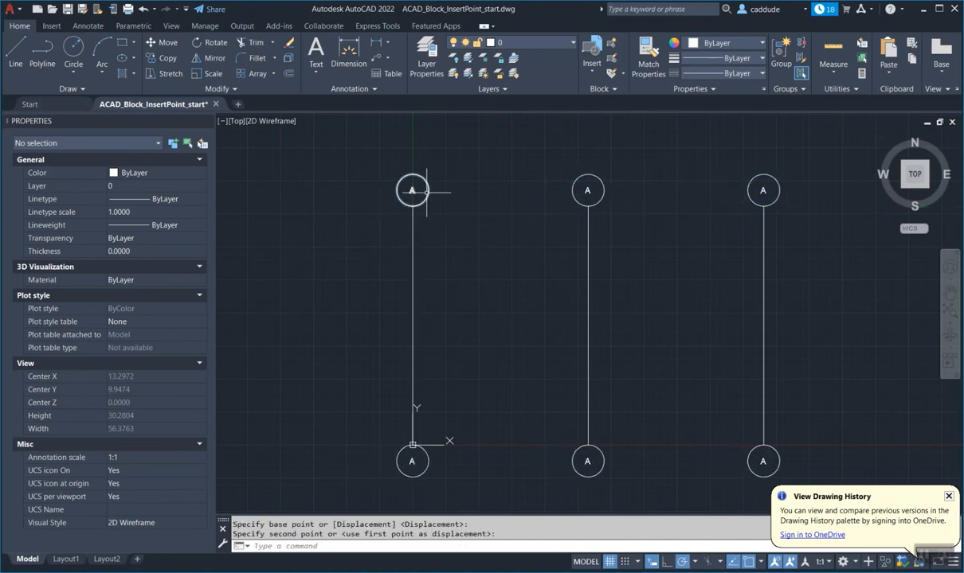
click(412, 190)
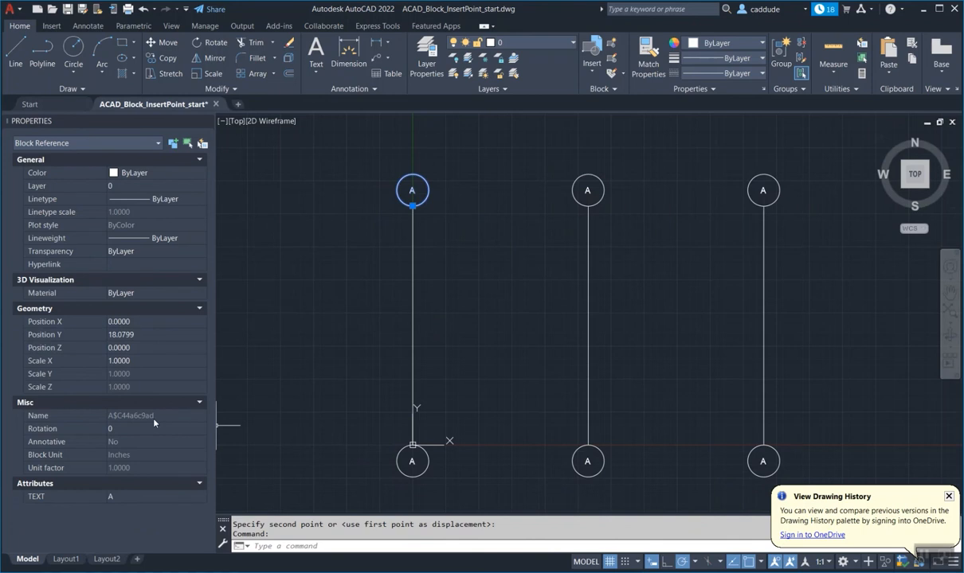
key(Escape)
text(PU)
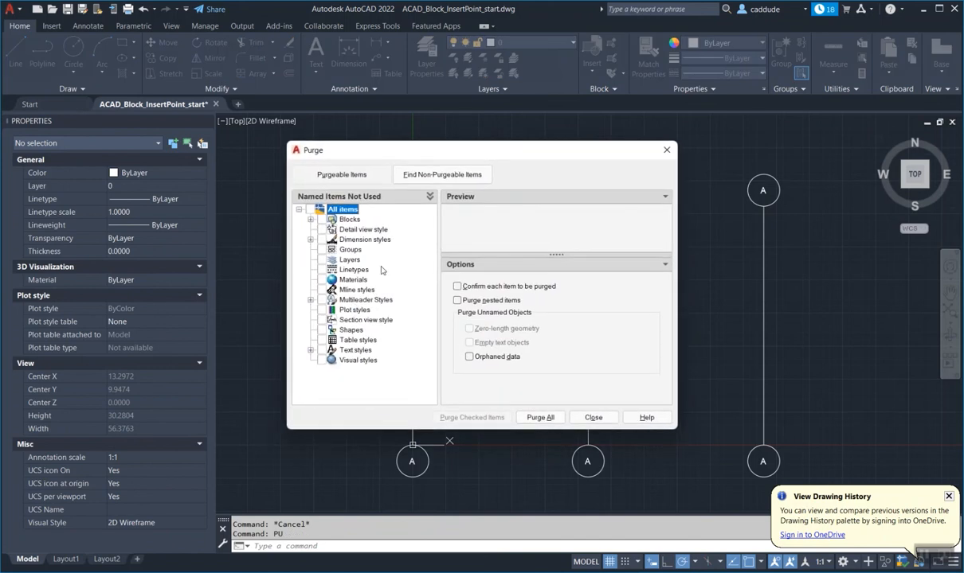
Step: Purge all unused block definitions with Purge All and close the Purge dialog
click(311, 219)
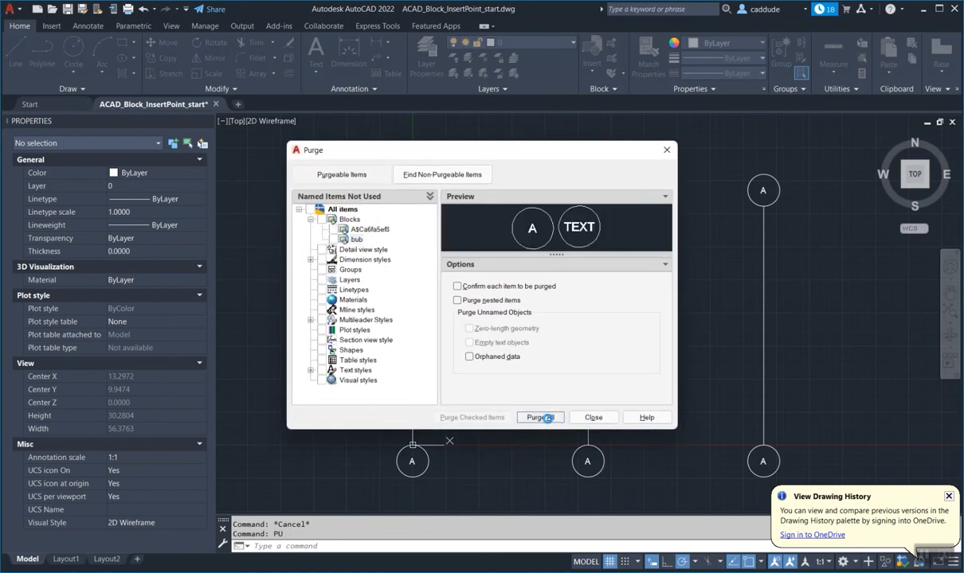
click(540, 418)
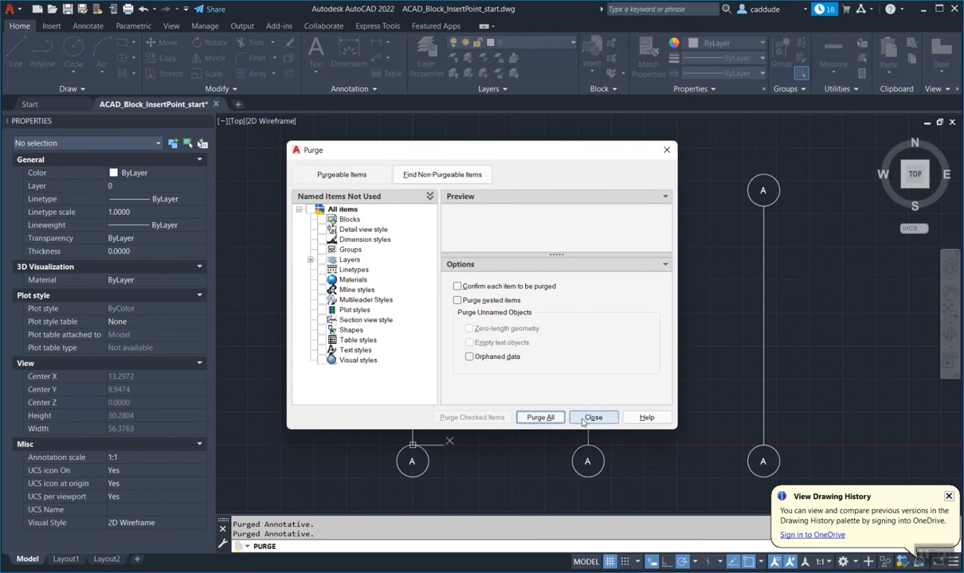
click(593, 418)
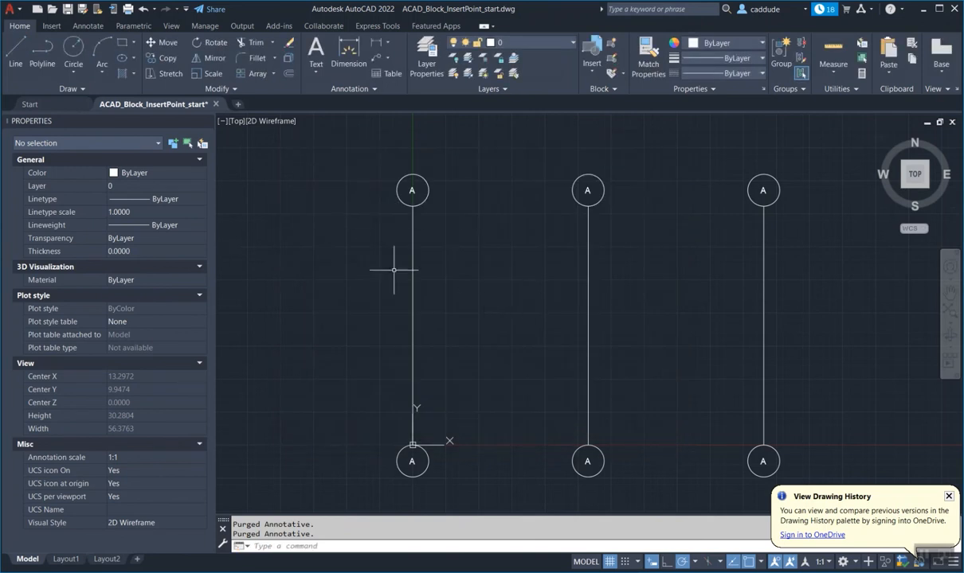
click(412, 190)
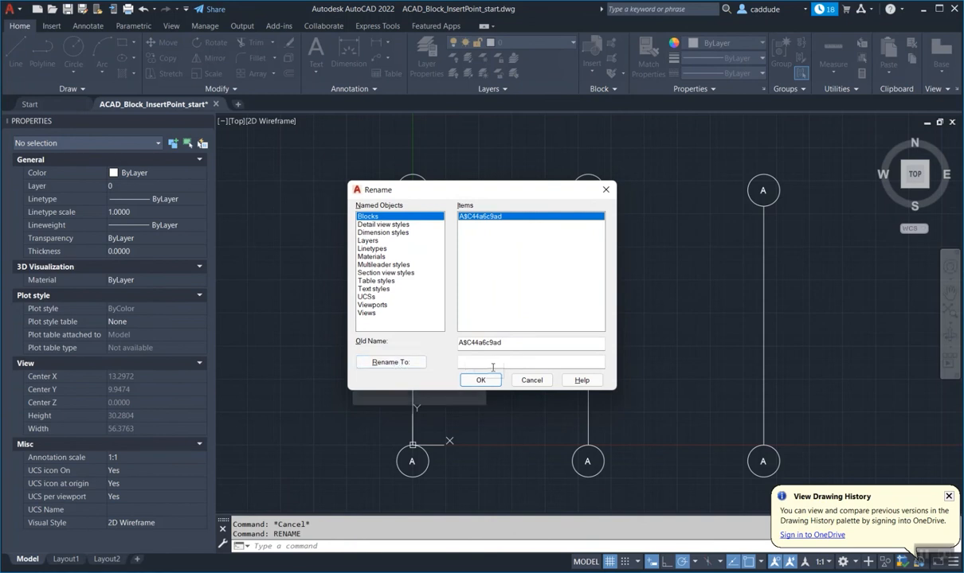
Step: Rename block A$C44a6c9ad to 'bubble' in the Rename dialog
text(bubble)
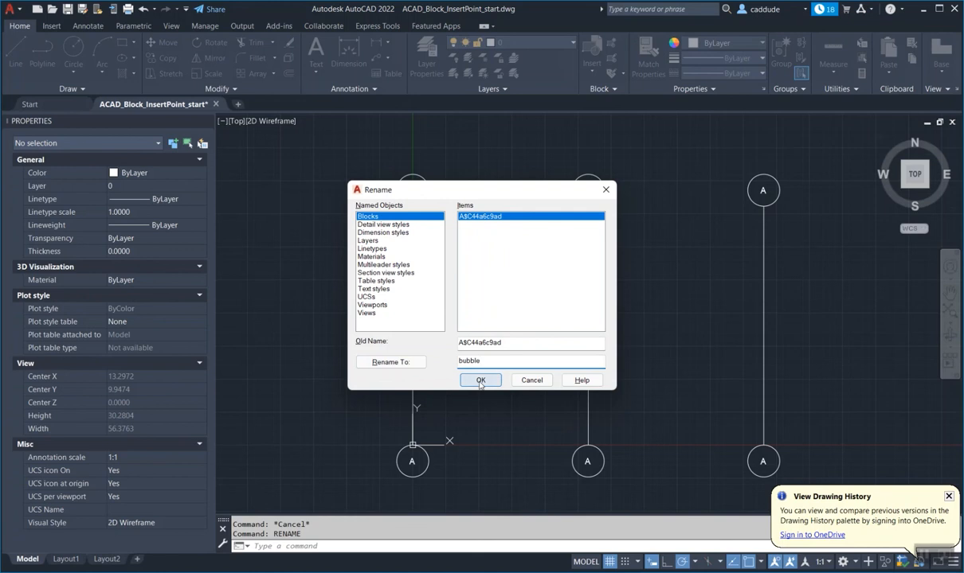
click(480, 380)
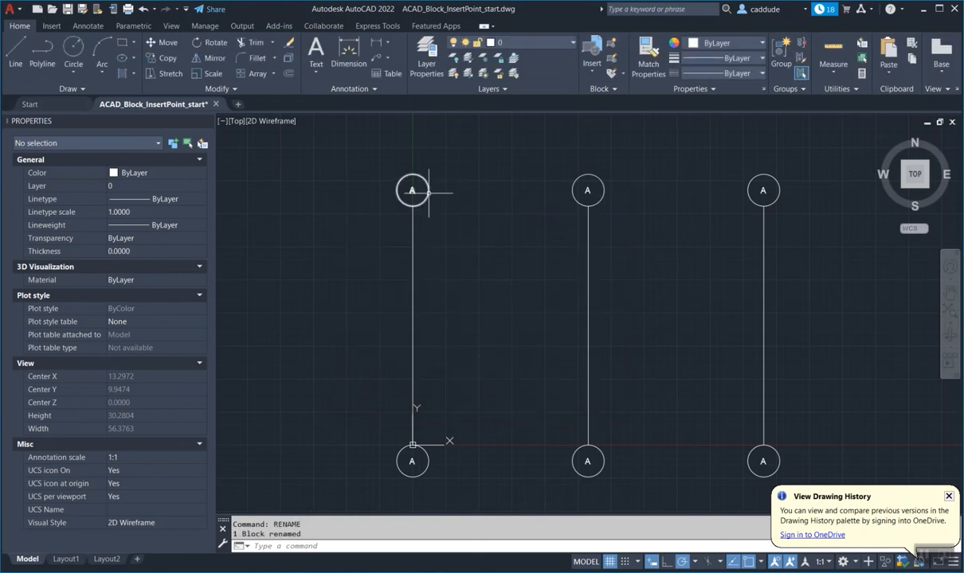
click(412, 190)
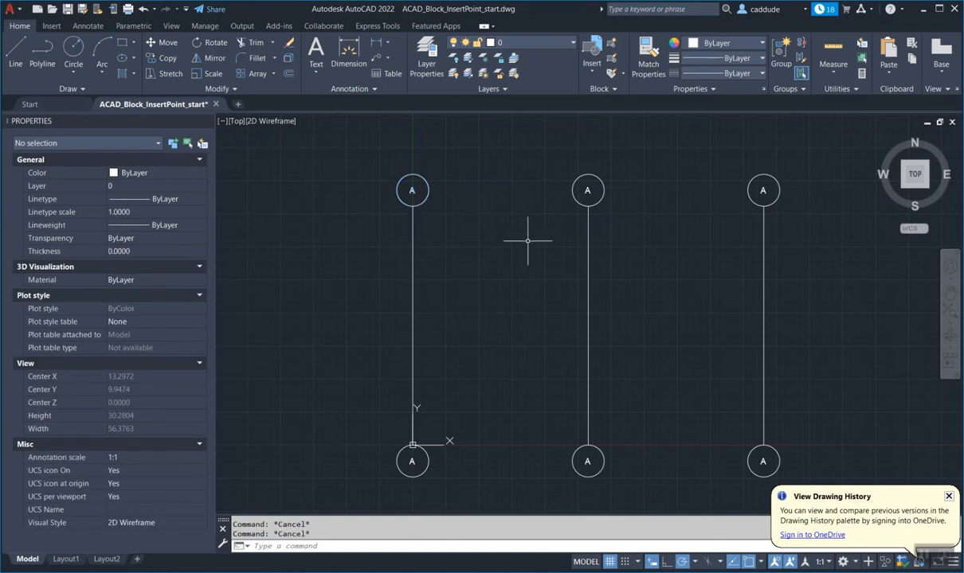
mouse_move(380, 410)
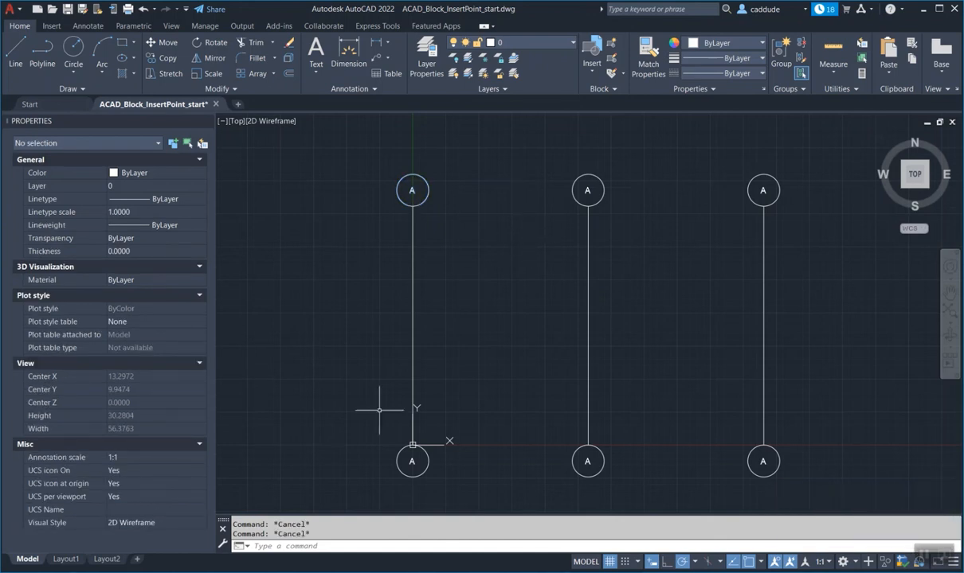
mouse_move(430, 169)
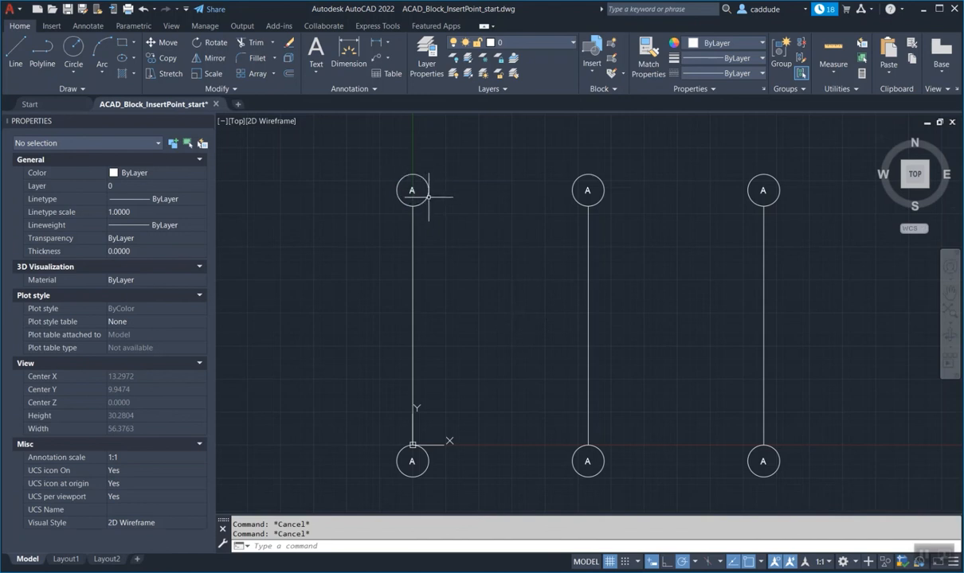
click(412, 190)
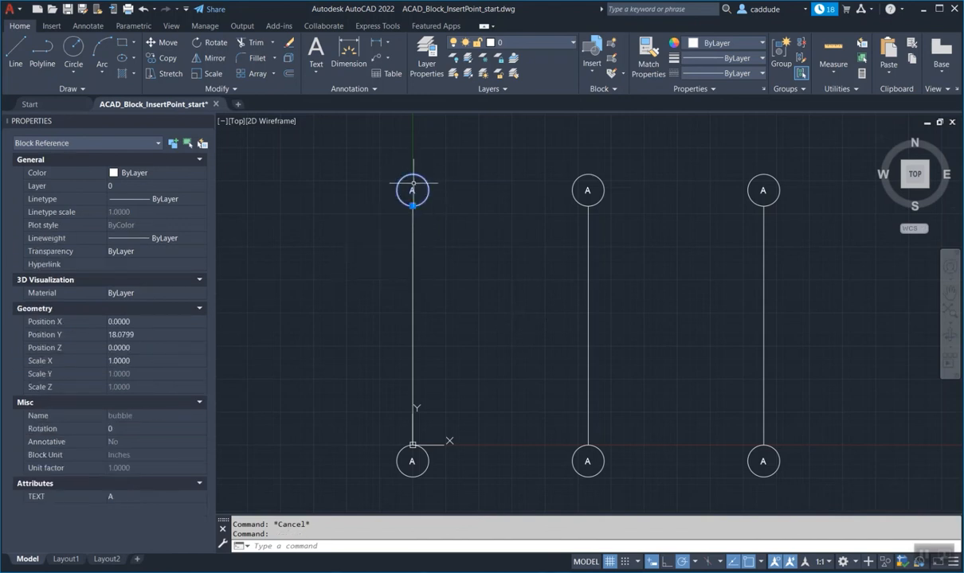
click(497, 258)
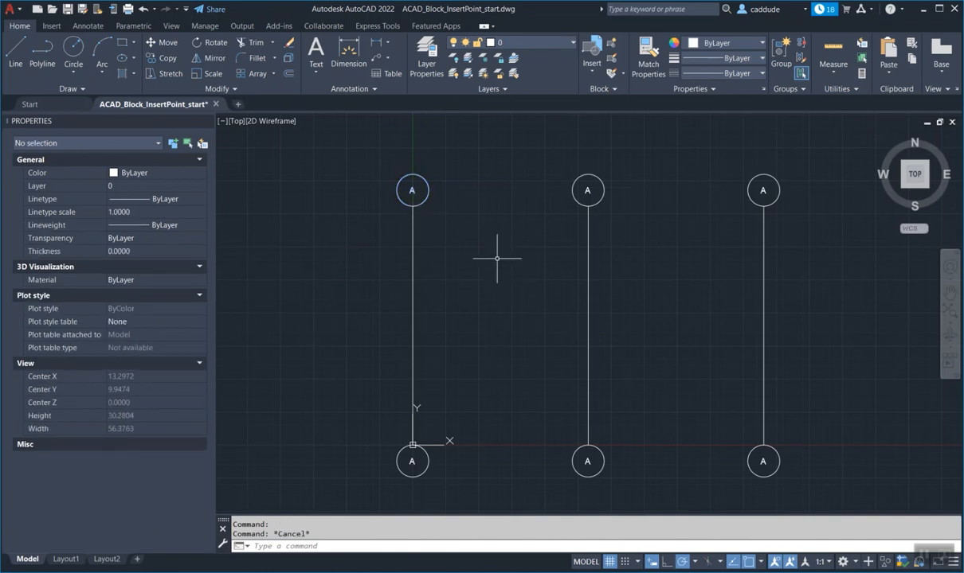